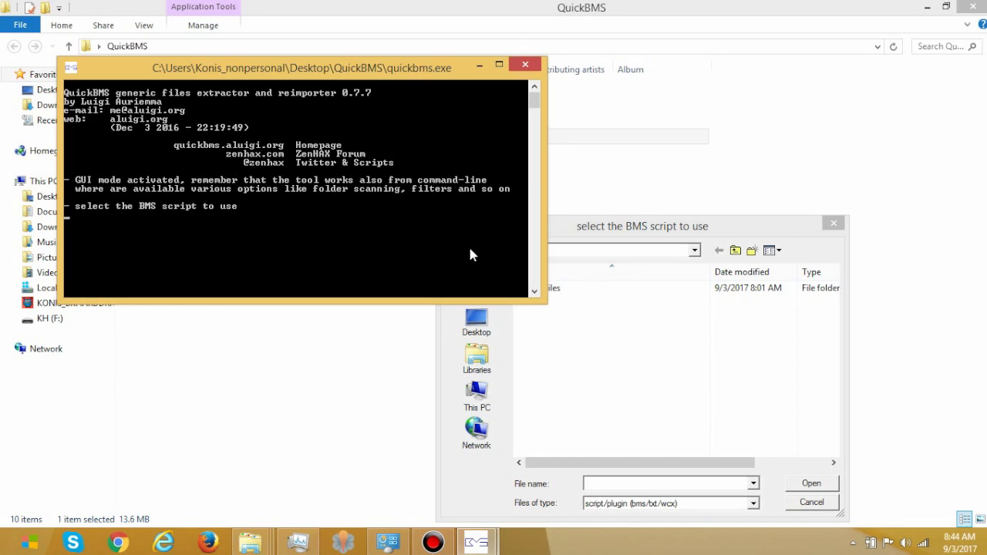
pyautogui.moveTo(478, 257)
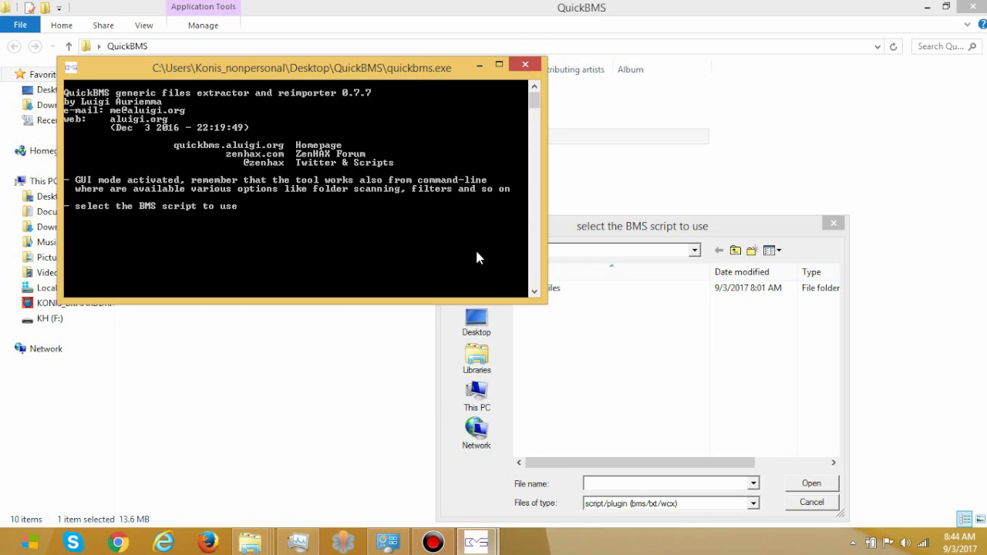
pyautogui.moveTo(673, 250)
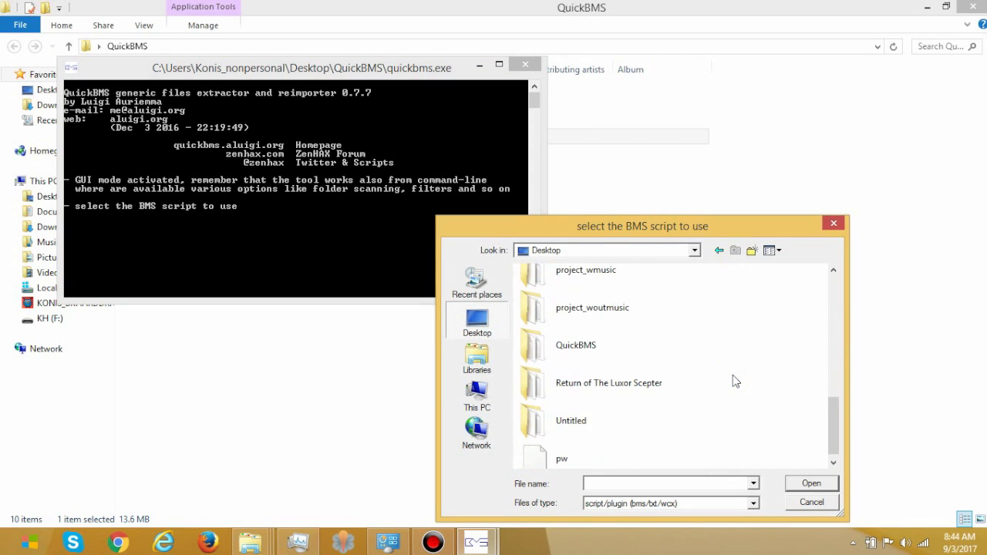
# - Browse the script picker to the QuickBMS folder, then cancel so QuickBMS closes
pyautogui.doubleClick(577, 346)
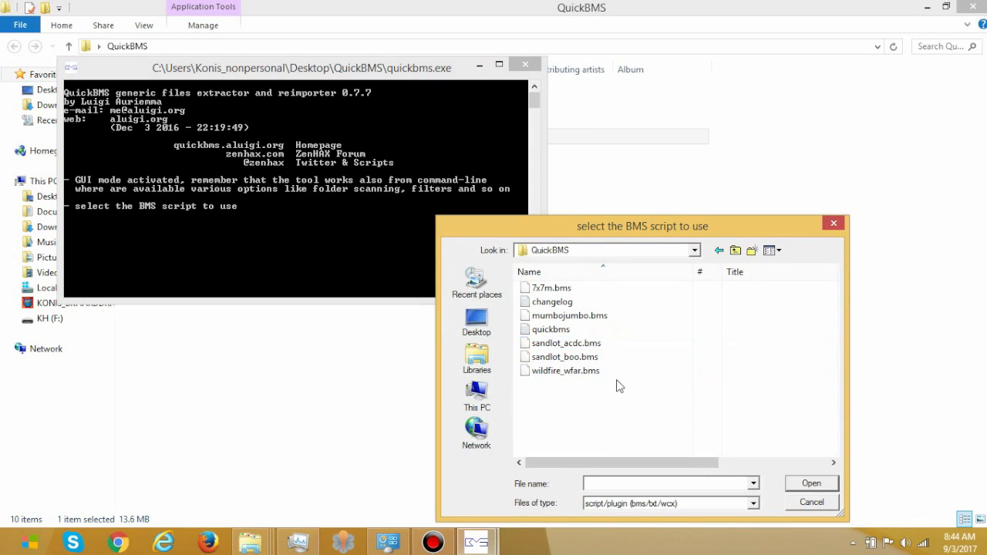
pyautogui.click(571, 316)
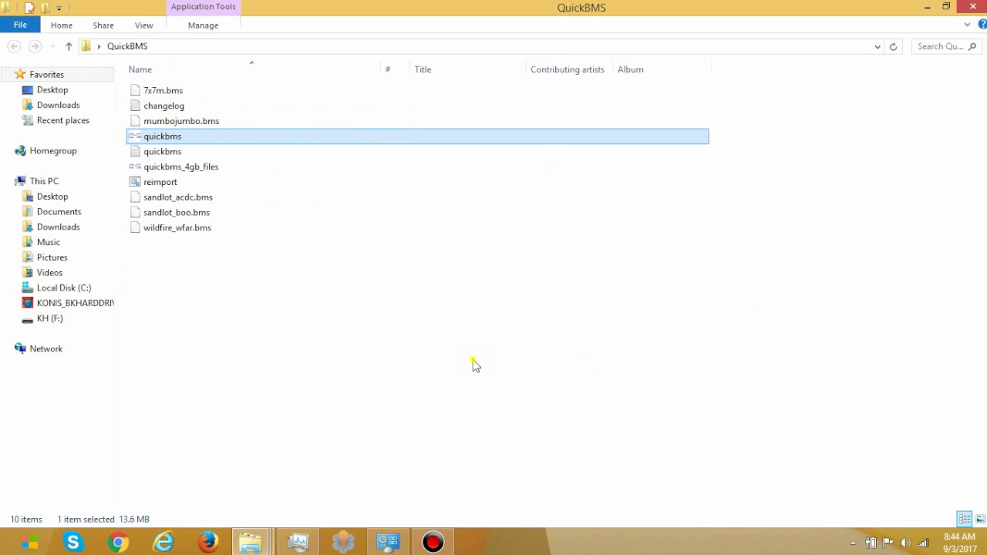
# - Go to the luxoramunrising_raw game folder and clear the file selection
pyautogui.click(337, 447)
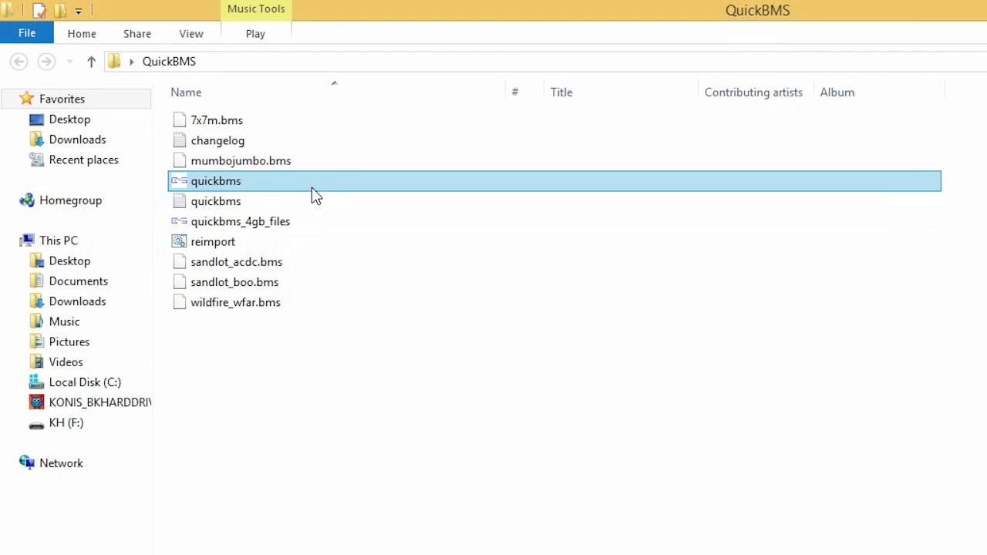
pyautogui.click(215, 180)
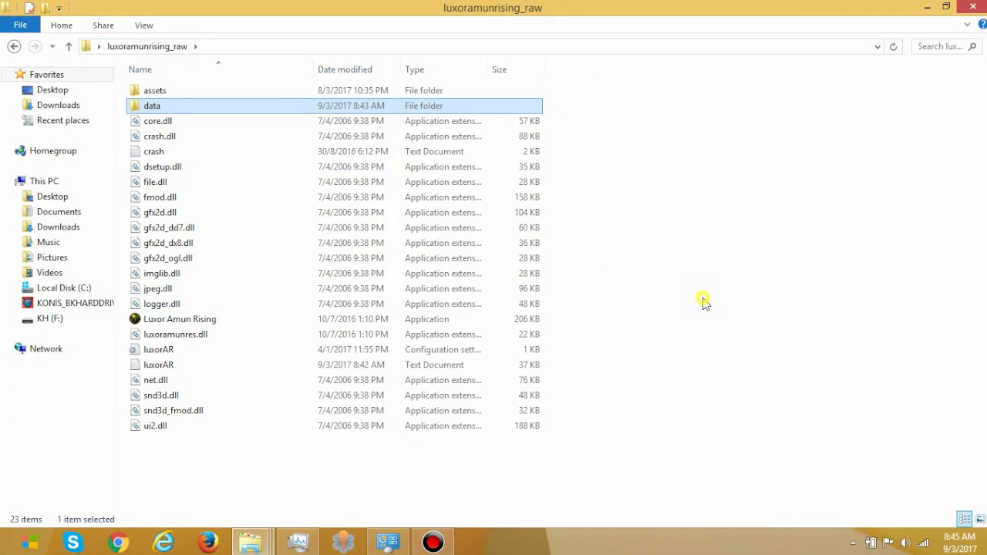
pyautogui.click(702, 301)
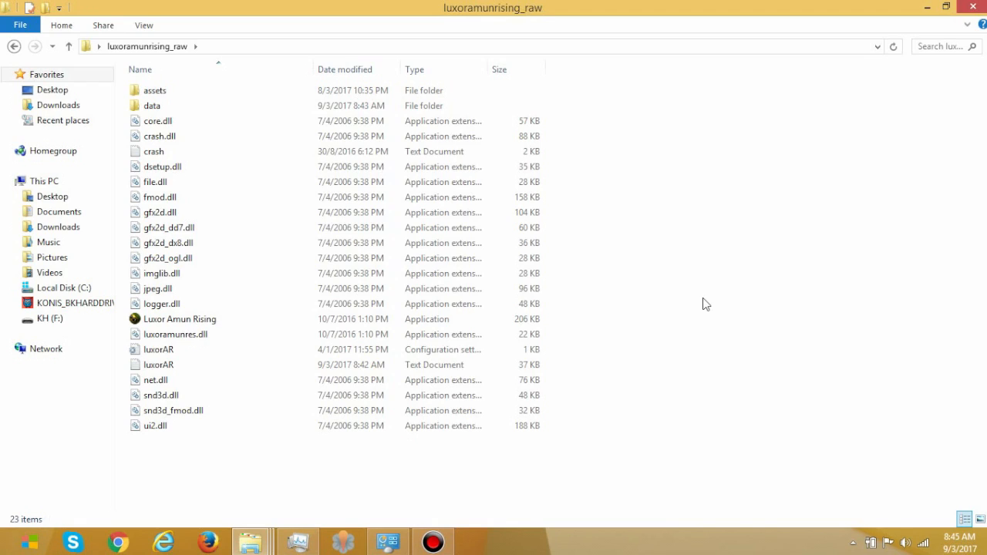
pyautogui.moveTo(683, 311)
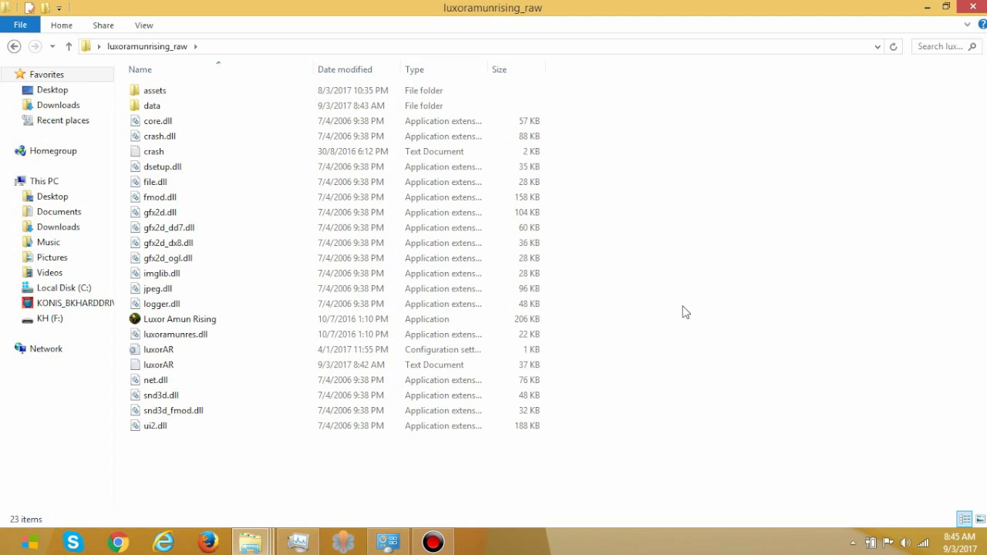
pyautogui.moveTo(667, 299)
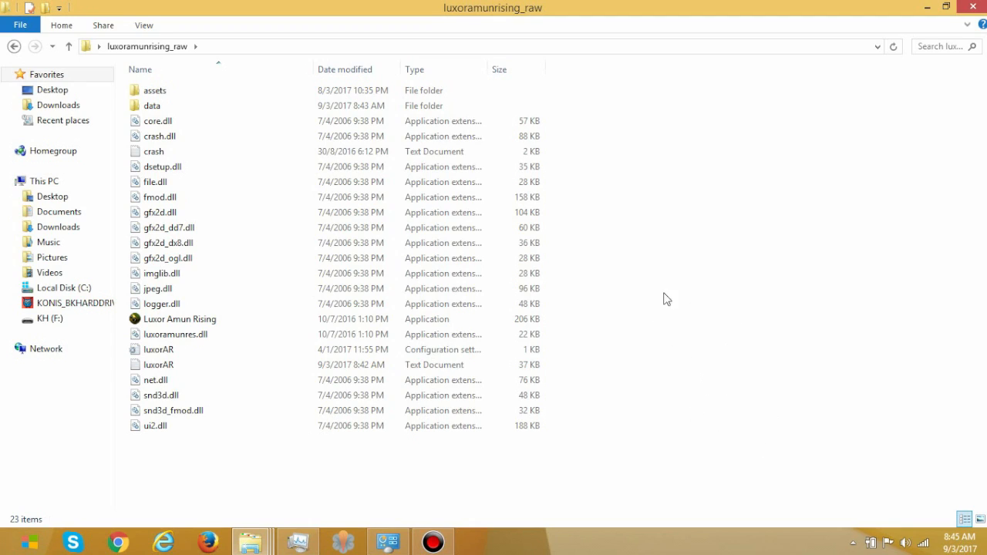
pyautogui.moveTo(654, 301)
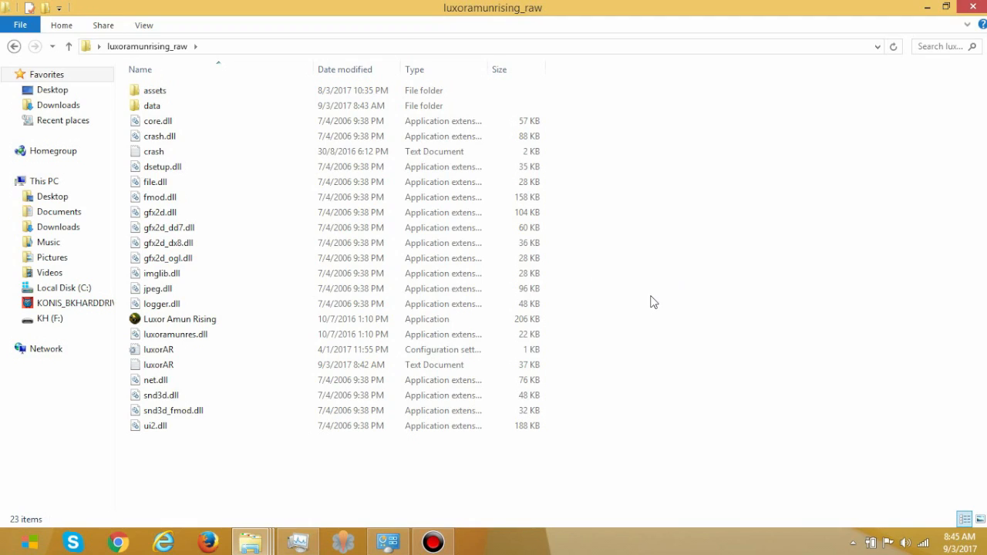
pyautogui.doubleClick(152, 106)
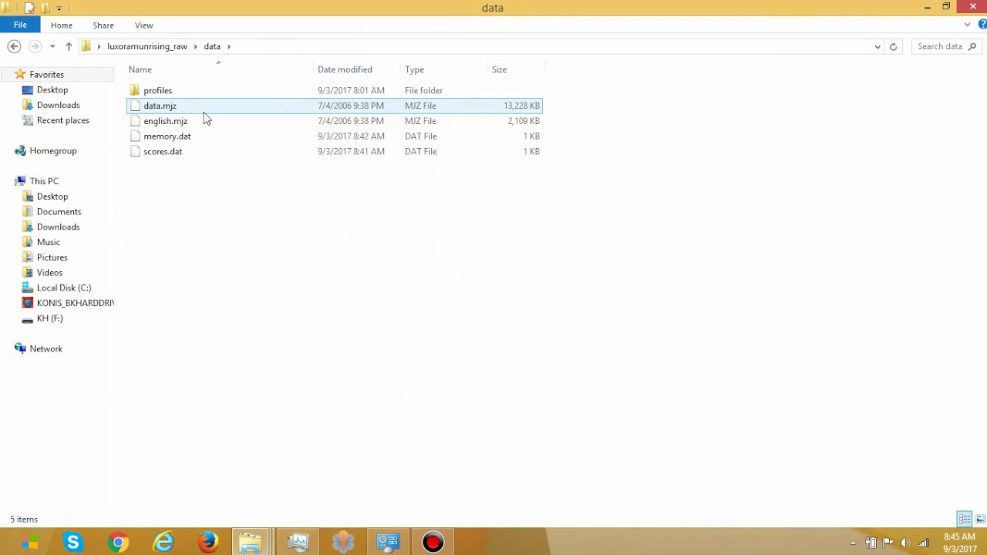
pyautogui.click(160, 106)
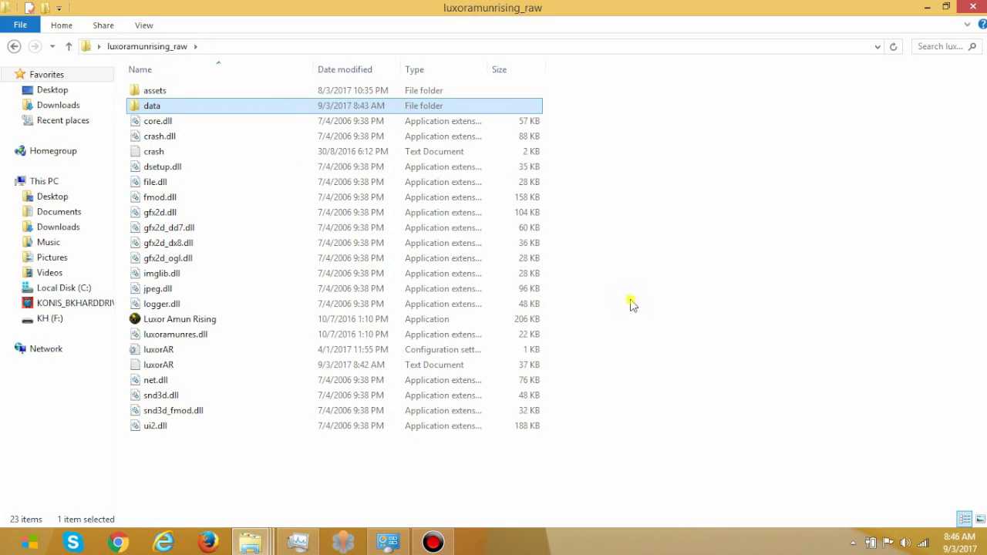
pyautogui.click(631, 301)
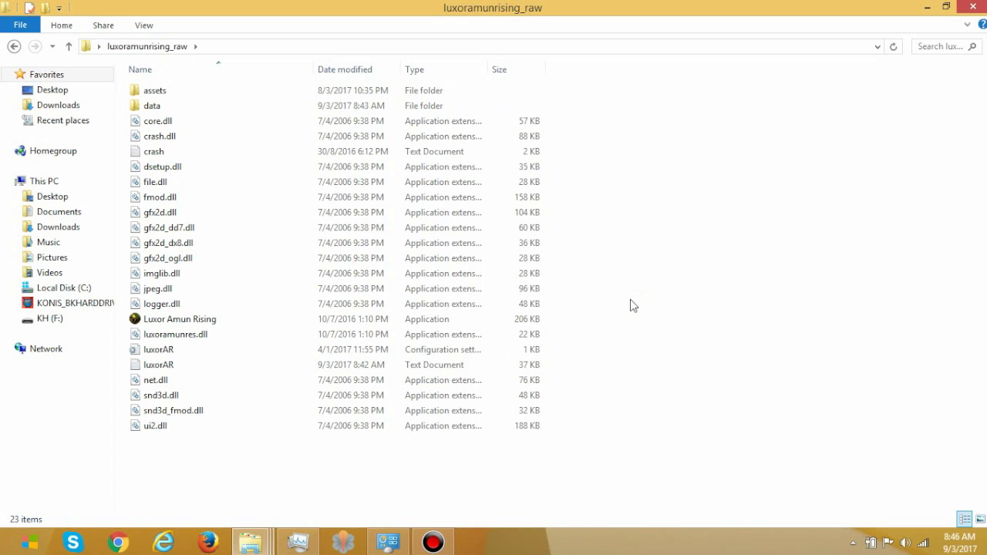
pyautogui.moveTo(681, 352)
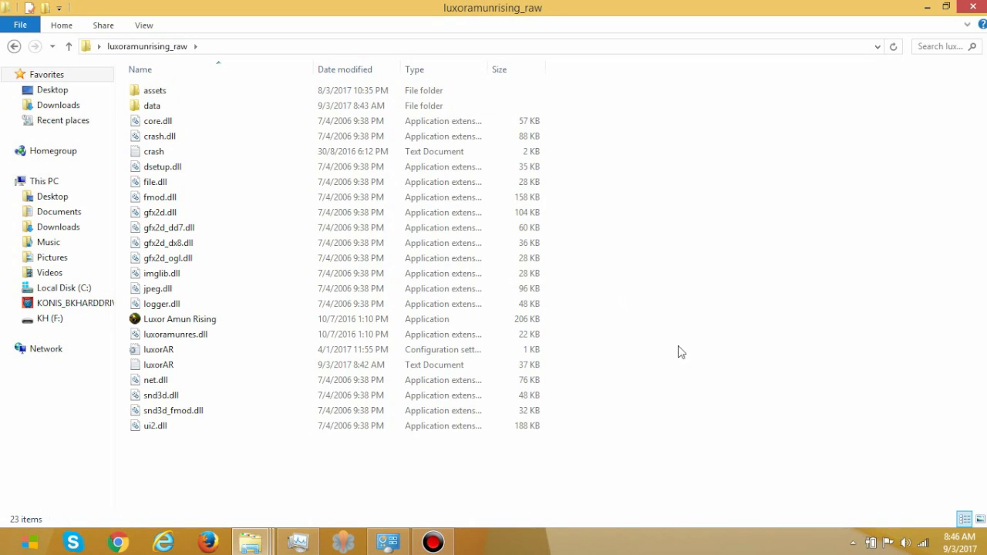
pyautogui.click(162, 395)
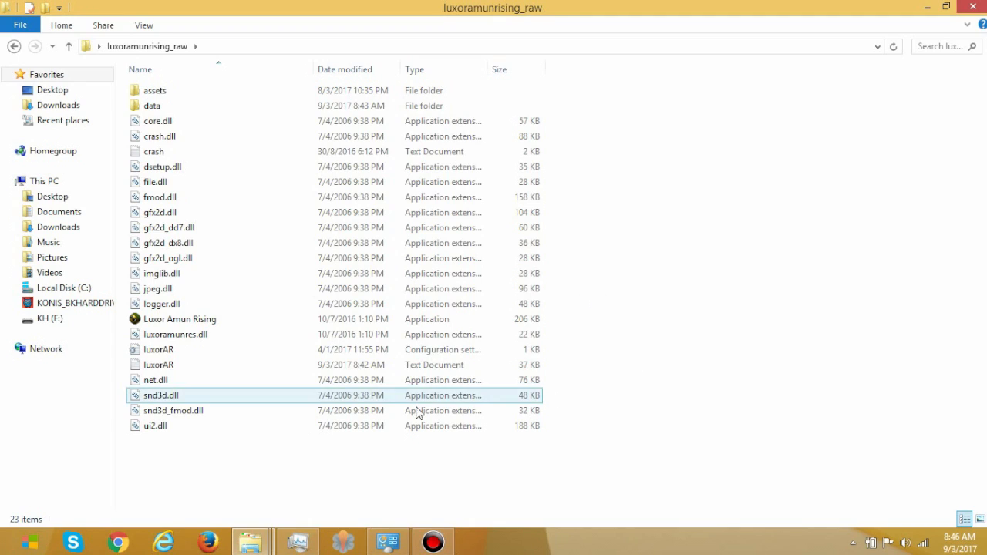
pyautogui.click(292, 486)
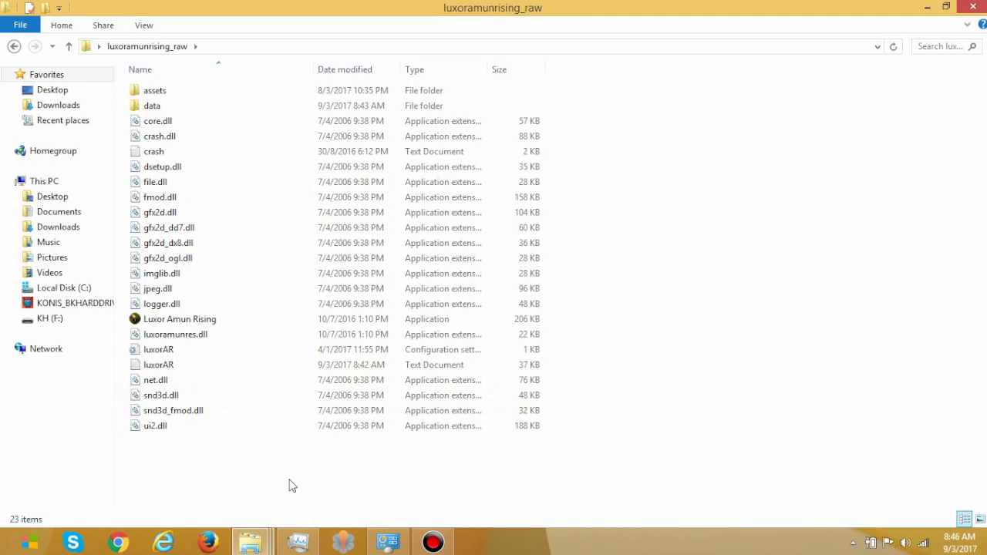
pyautogui.click(175, 334)
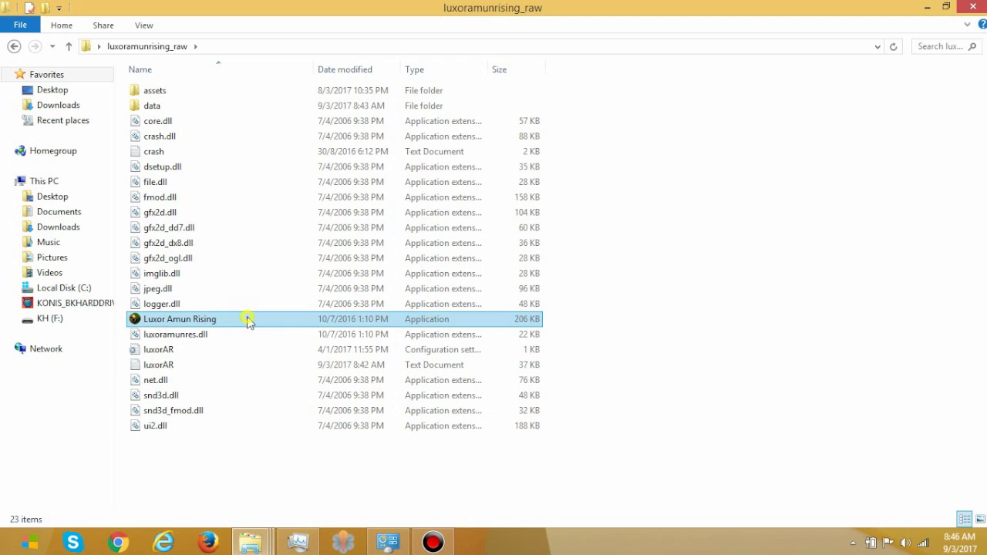
# - Launch Luxor: Amun Rising to its title screen, then quit it
pyautogui.doubleClick(180, 318)
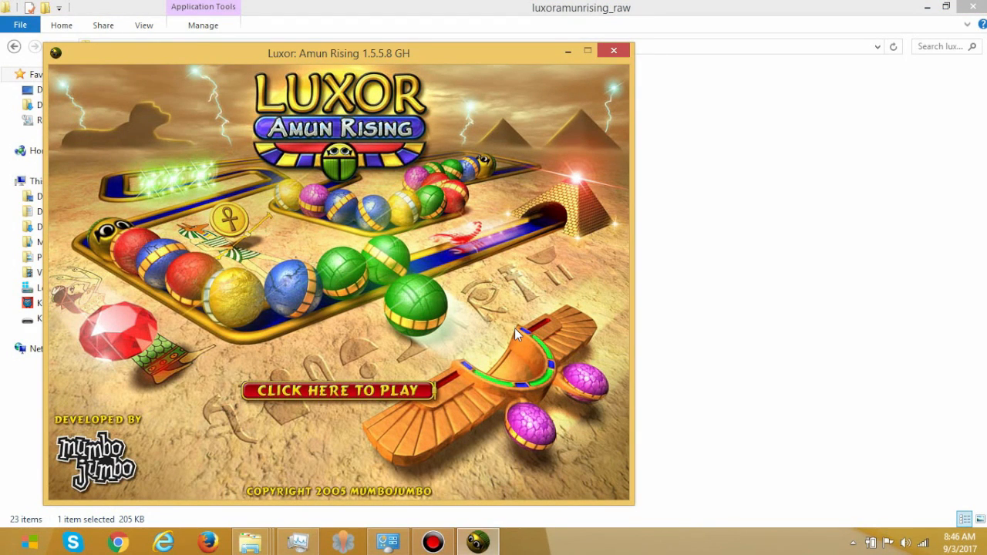
pyautogui.click(613, 50)
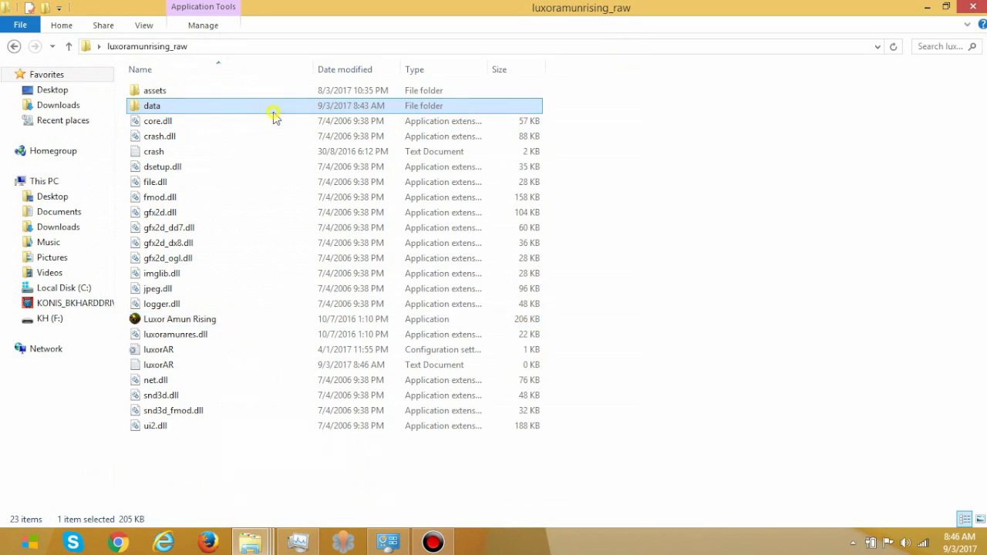
pyautogui.doubleClick(152, 106)
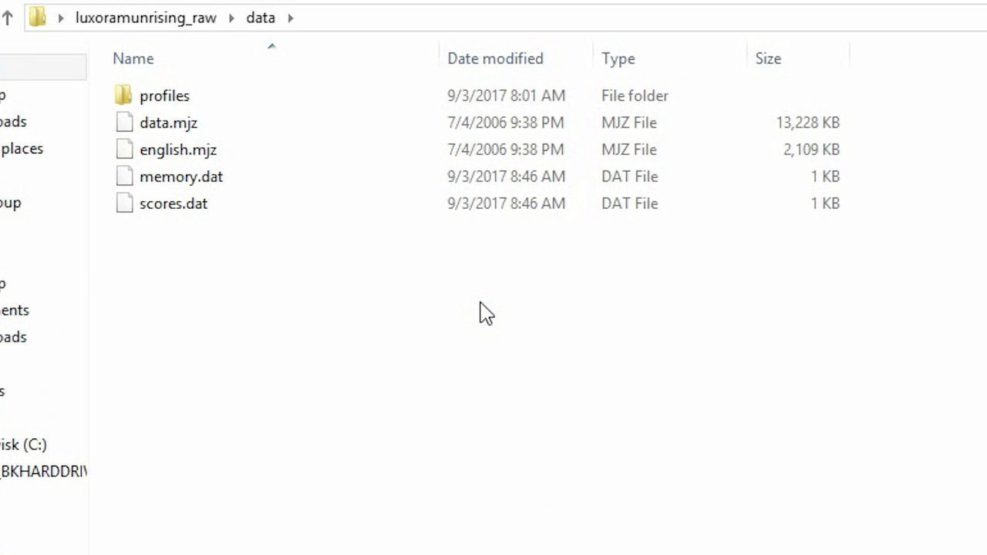
pyautogui.click(173, 202)
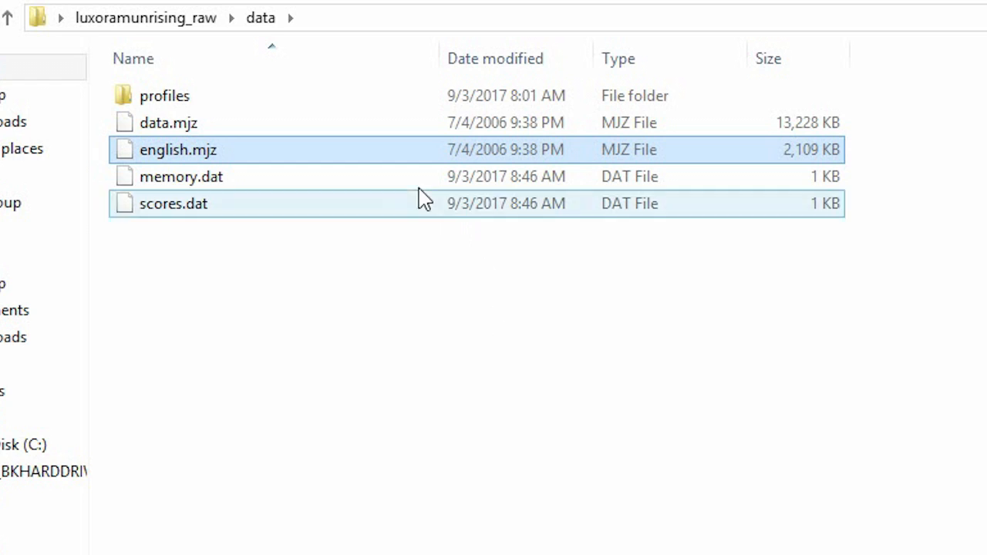
pyautogui.moveTo(424, 164)
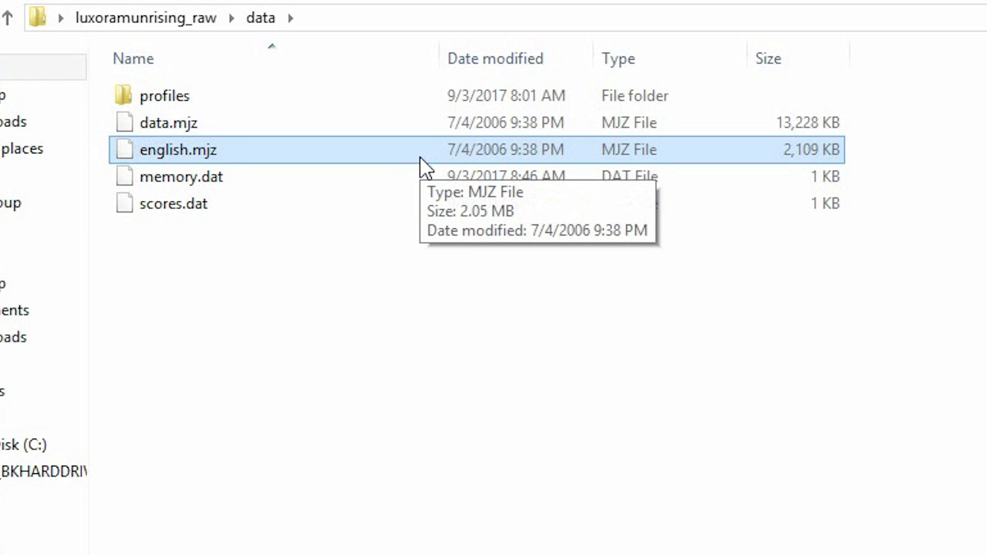
pyautogui.moveTo(427, 168)
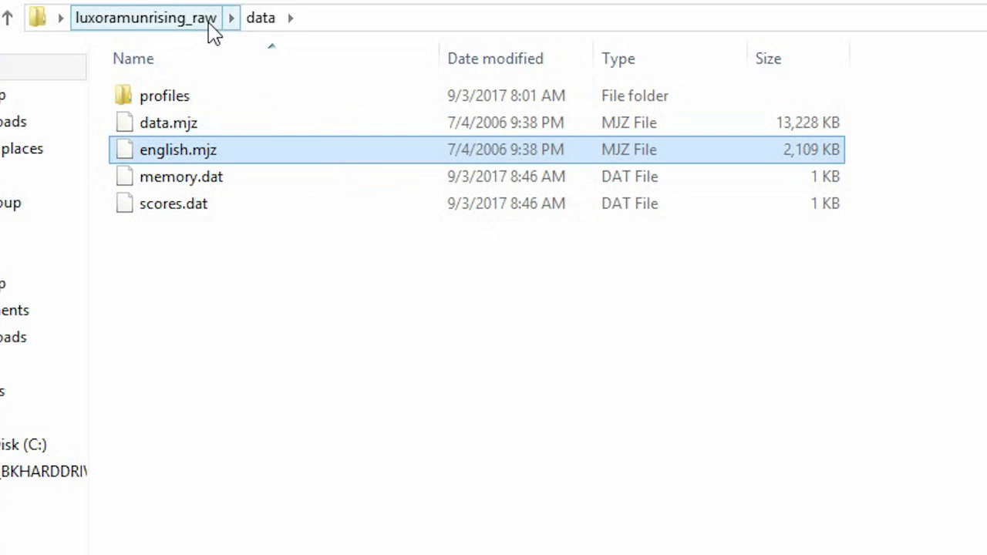
pyautogui.moveTo(214, 101)
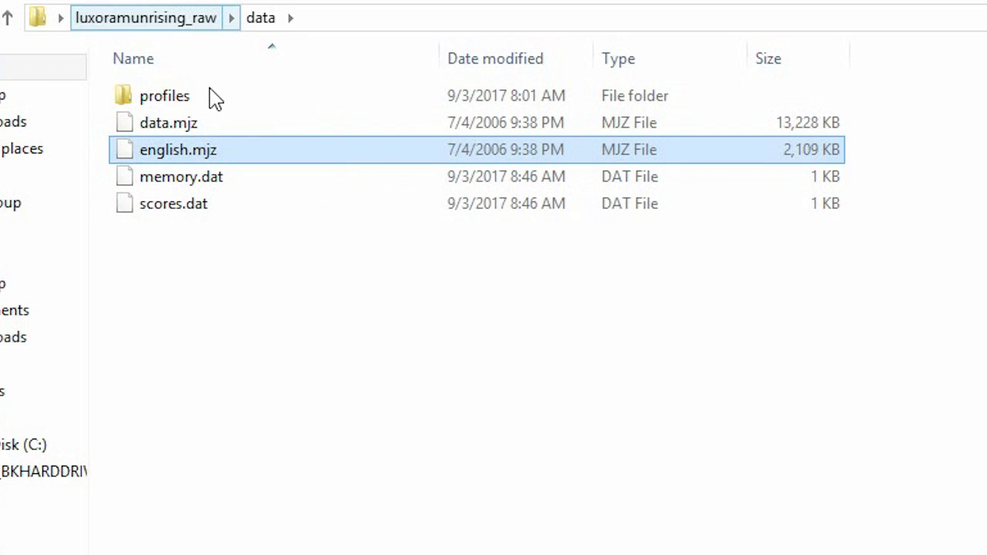
pyautogui.click(168, 122)
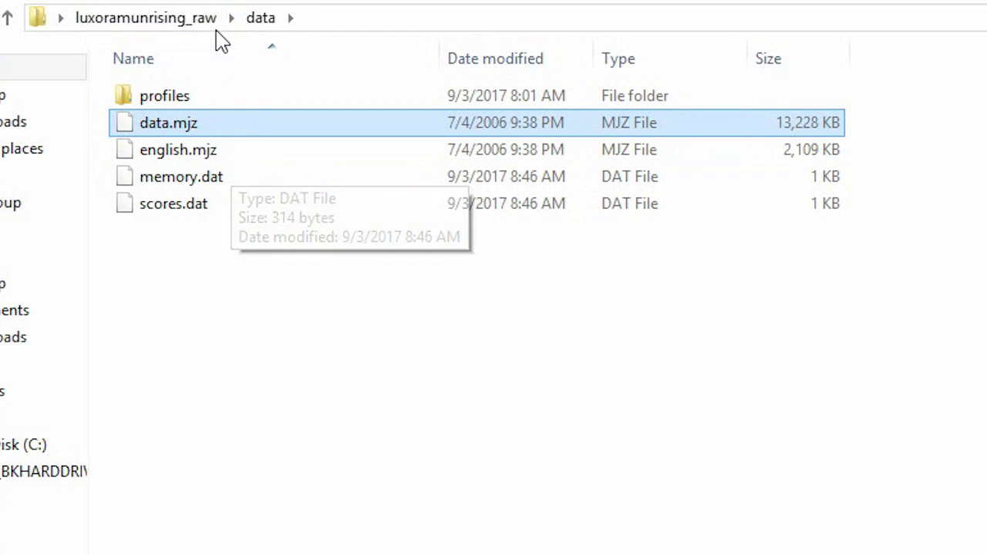
pyautogui.click(145, 18)
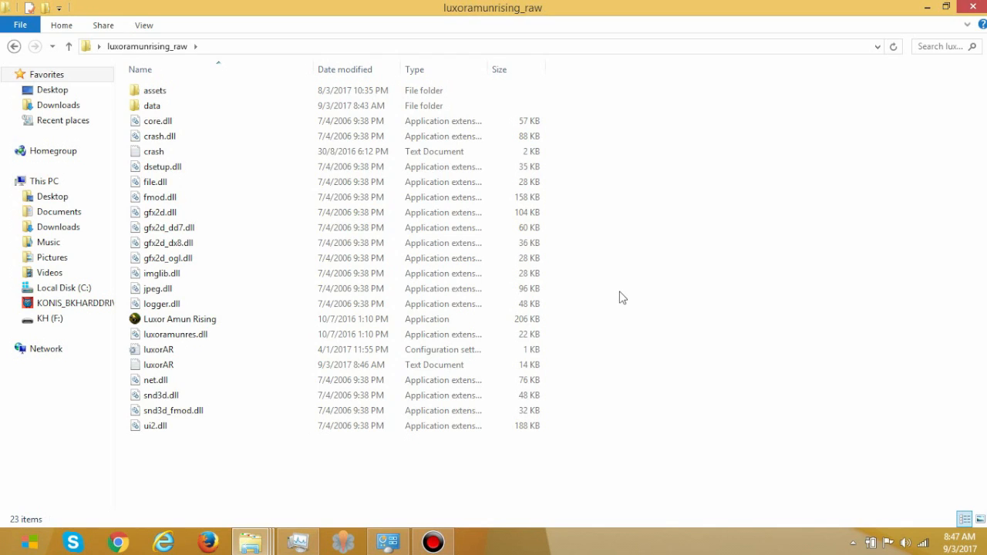
pyautogui.click(152, 106)
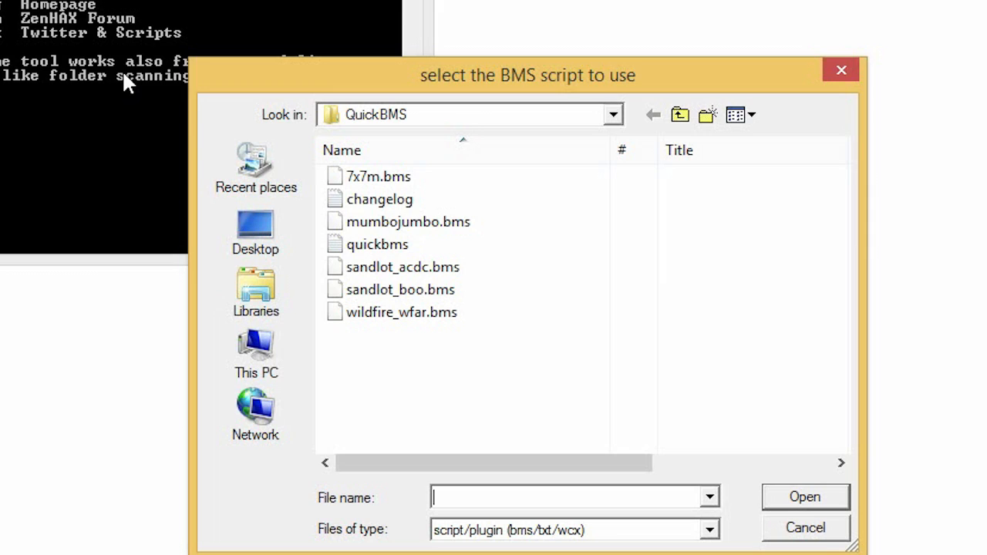
# - Pick mumbojumbo.bms as the extraction script
pyautogui.click(378, 176)
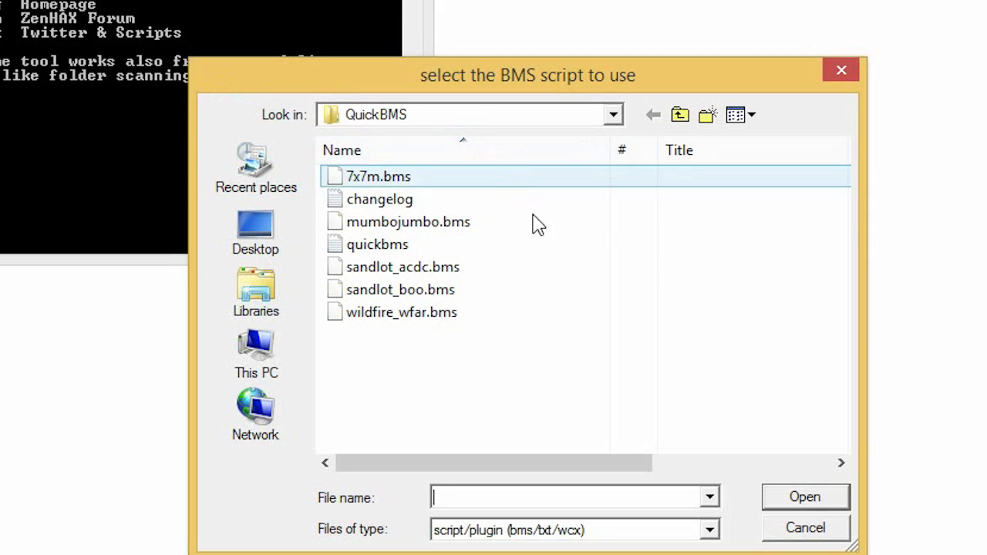
pyautogui.click(408, 221)
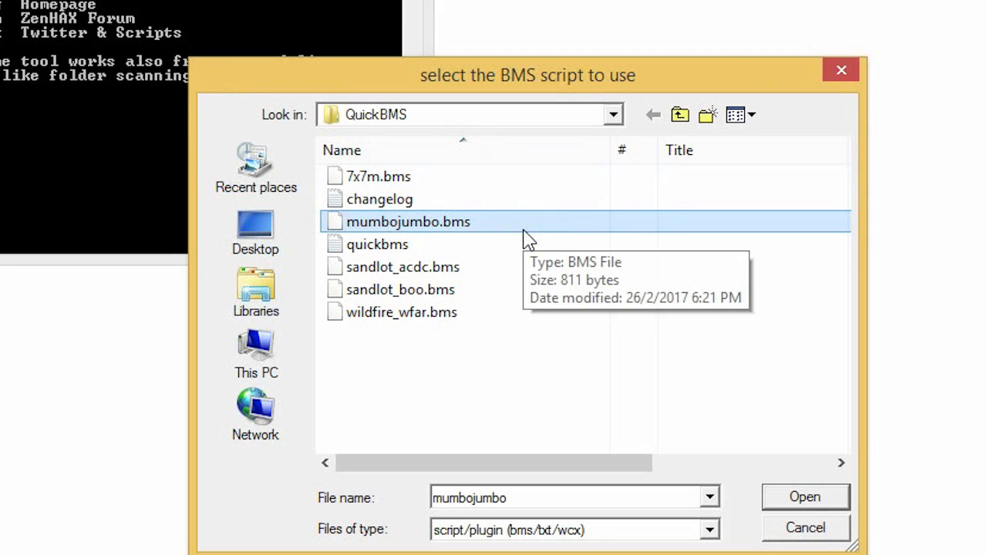
pyautogui.click(804, 496)
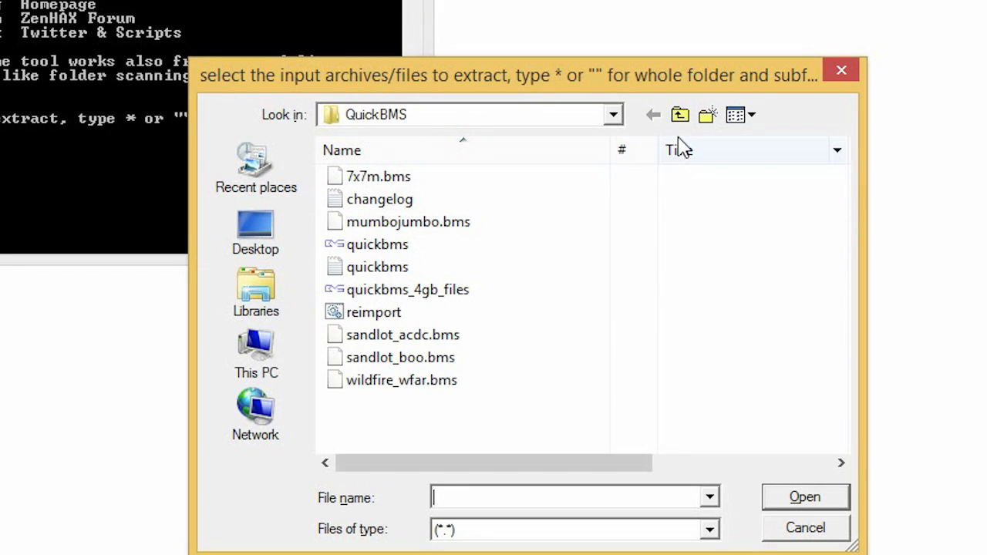
# - Select data.mjz from luxoramunrising_raw > data as the input archive
pyautogui.click(256, 231)
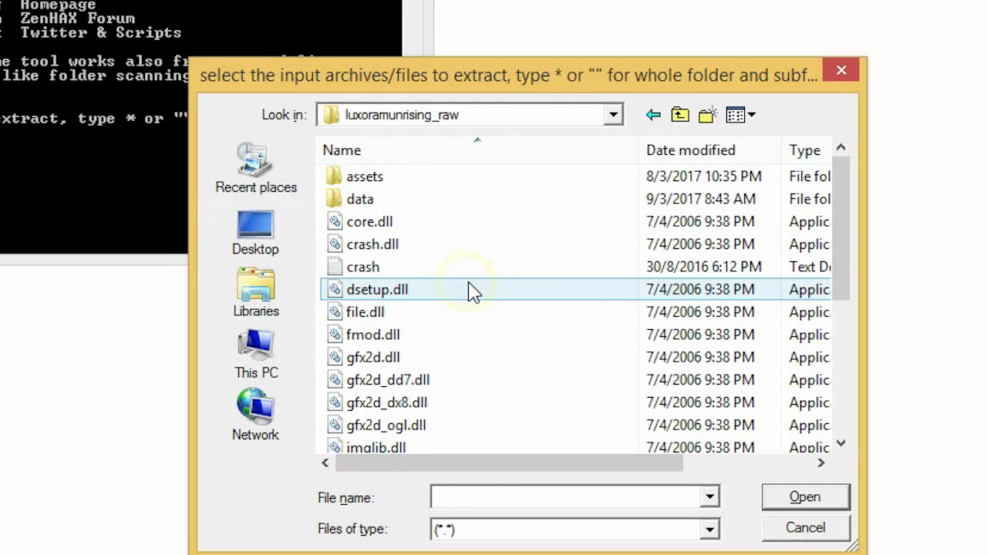
pyautogui.click(360, 199)
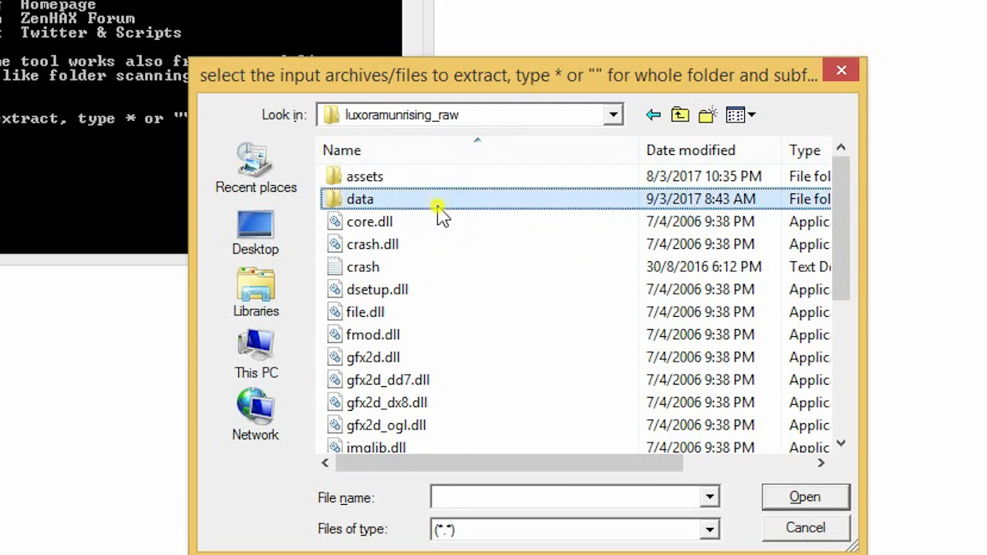
pyautogui.doubleClick(360, 199)
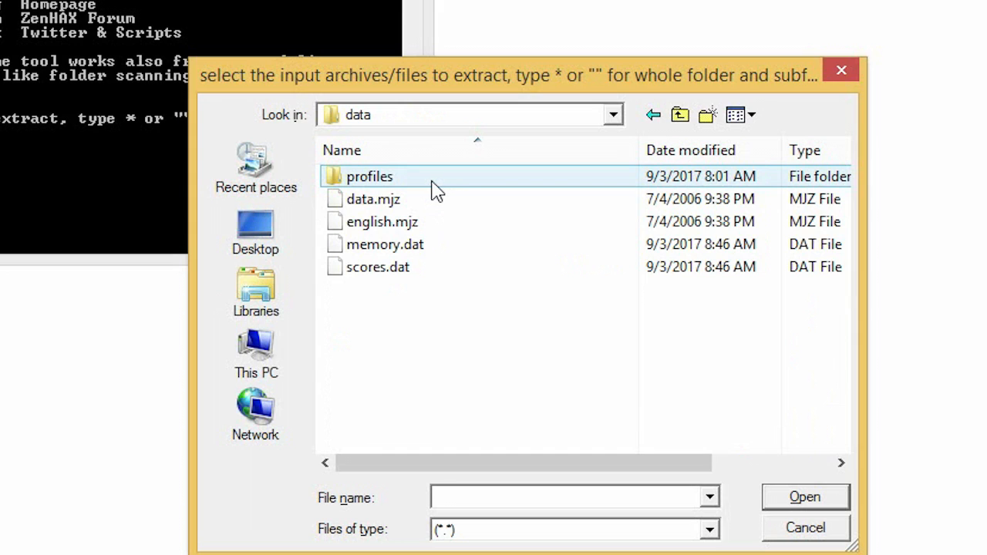
pyautogui.click(373, 199)
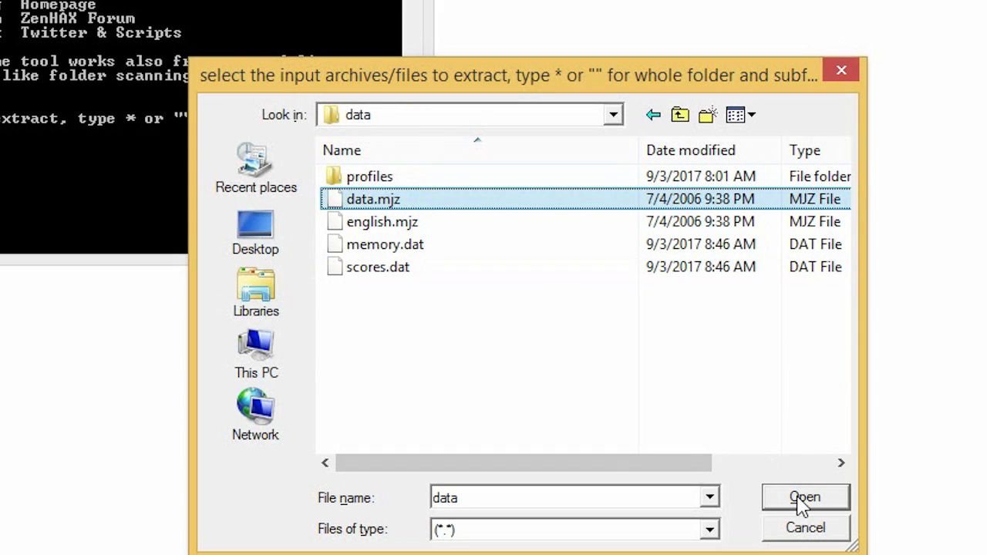
pyautogui.click(804, 497)
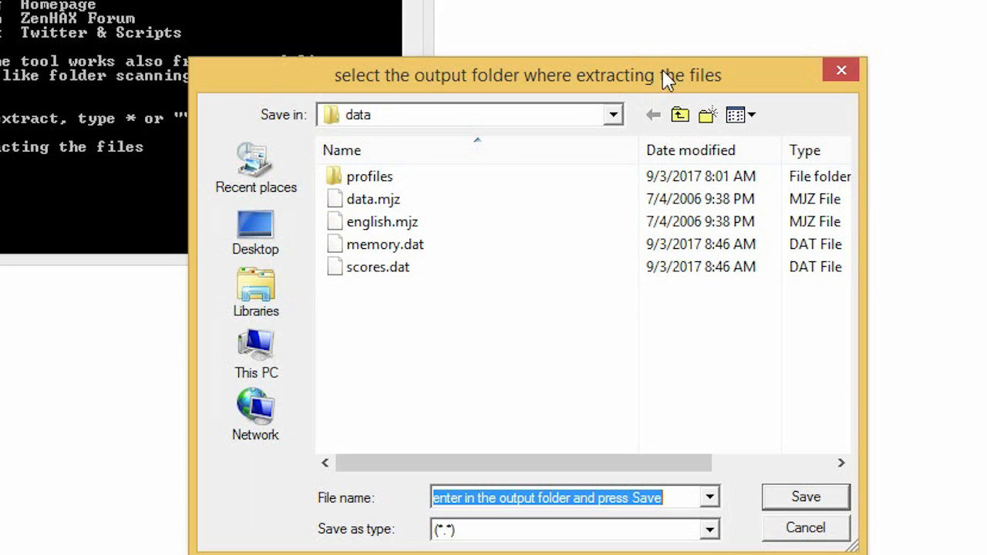
# - Output to luxoramunrising_raw, extracting 859 files, and close the console
pyautogui.click(680, 115)
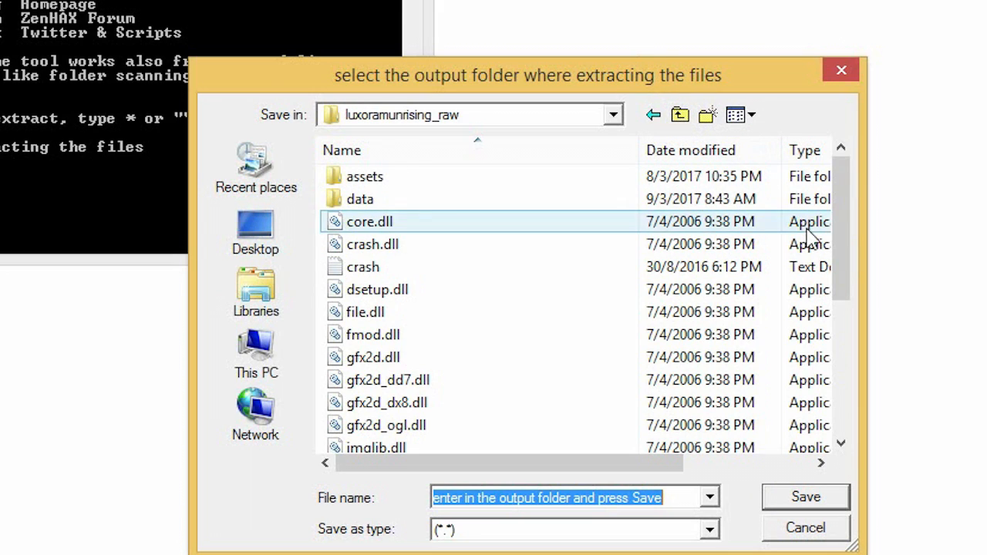
pyautogui.scroll(-3)
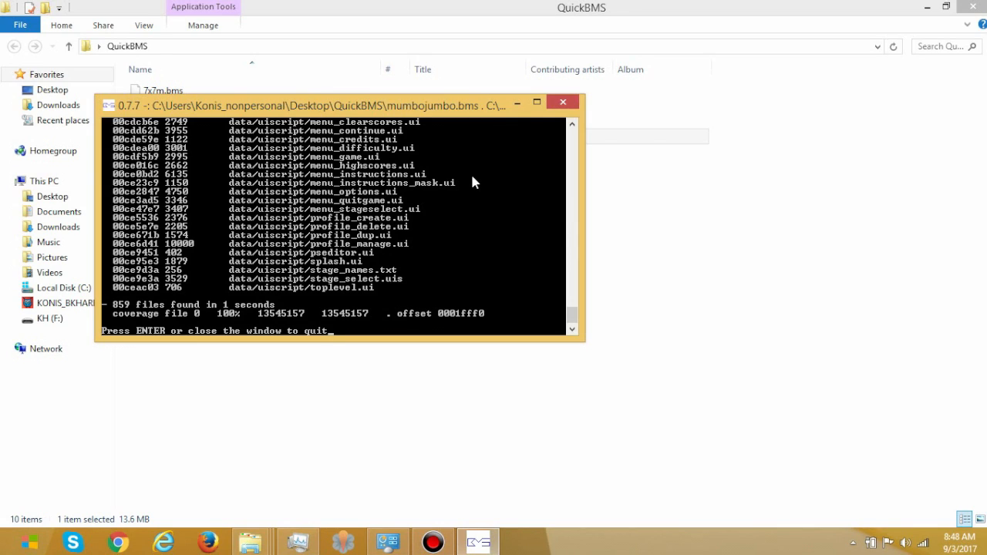
pyautogui.click(562, 102)
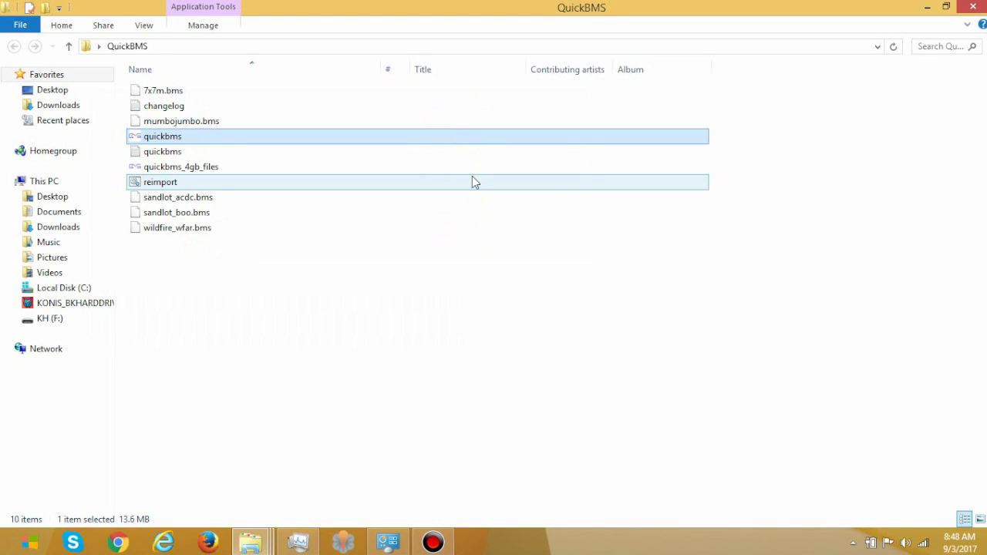
pyautogui.moveTo(251, 539)
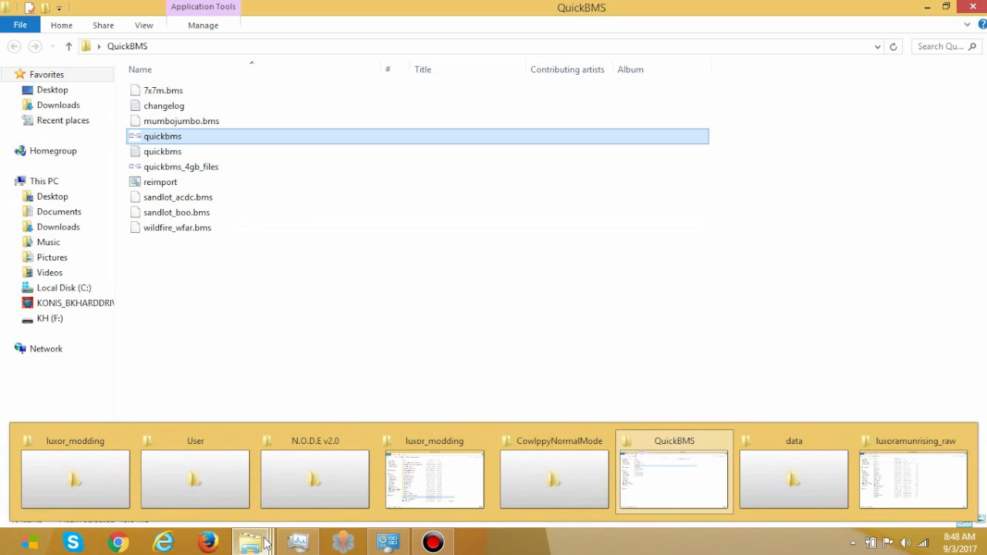
pyautogui.click(913, 478)
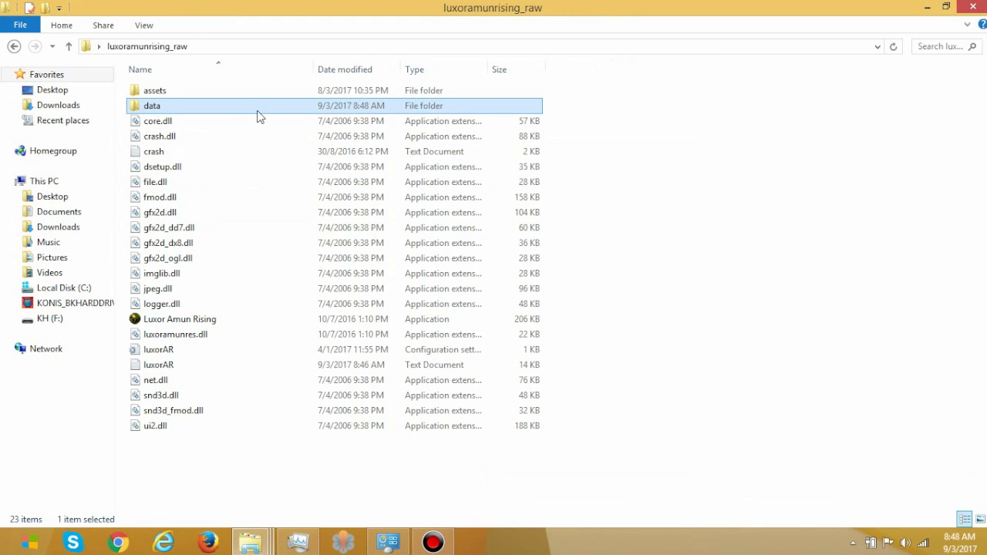
pyautogui.doubleClick(152, 105)
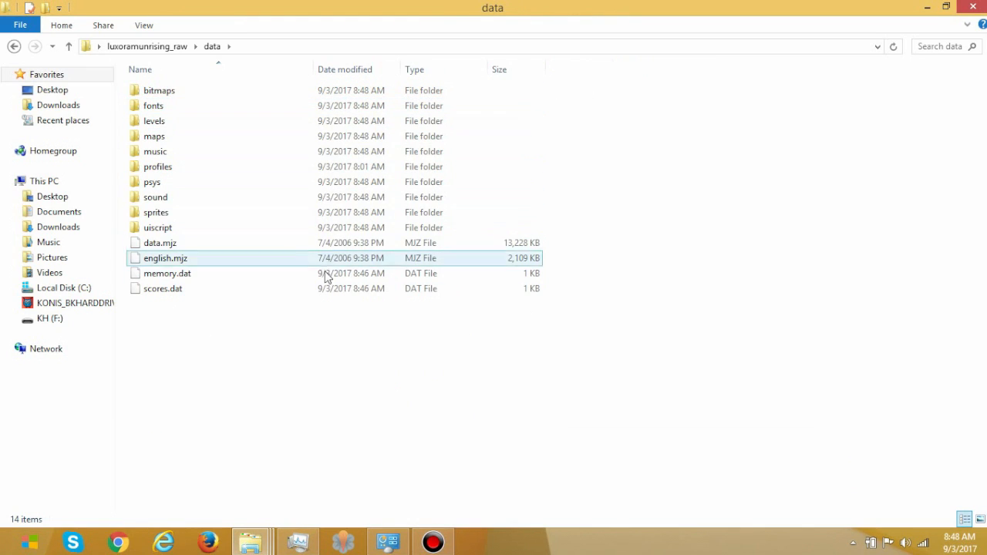
pyautogui.click(357, 327)
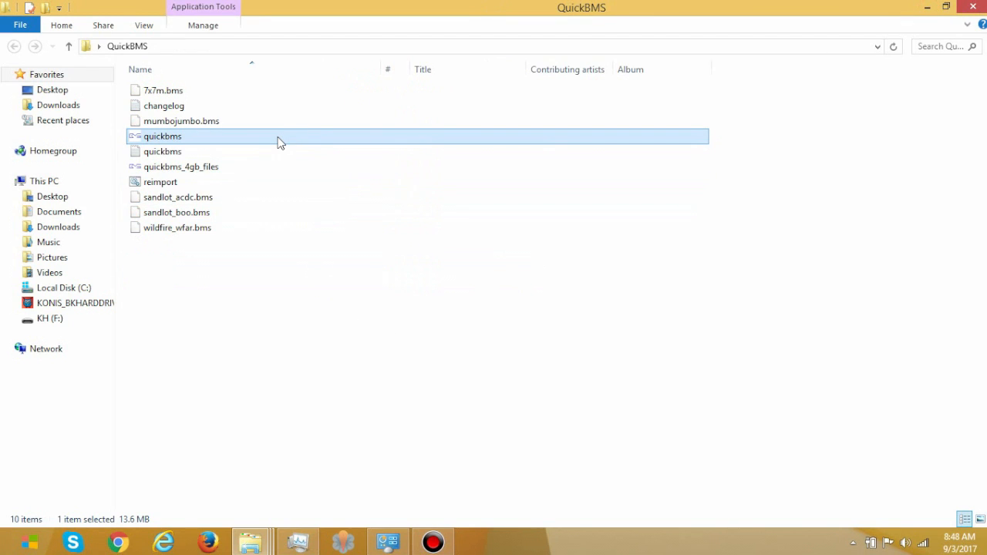
# - Rerun QuickBMS on english.mjz from luxoramunrising_raw > data, outputting into data
pyautogui.doubleClick(162, 136)
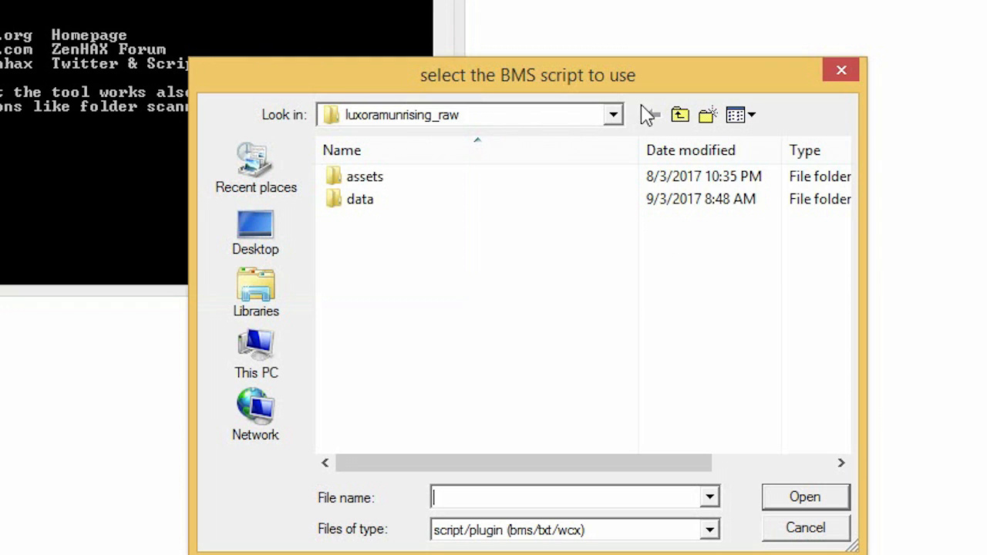
pyautogui.click(256, 232)
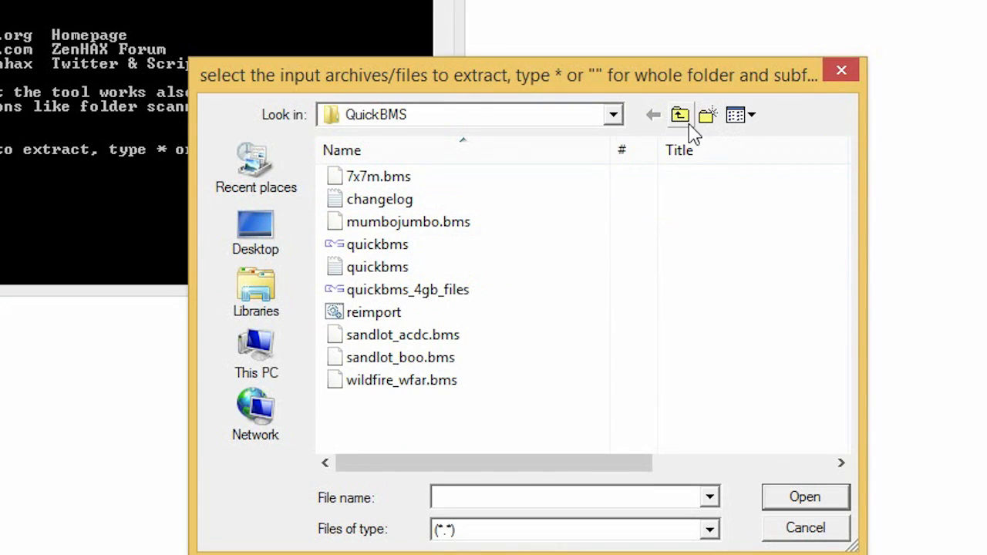
pyautogui.click(255, 228)
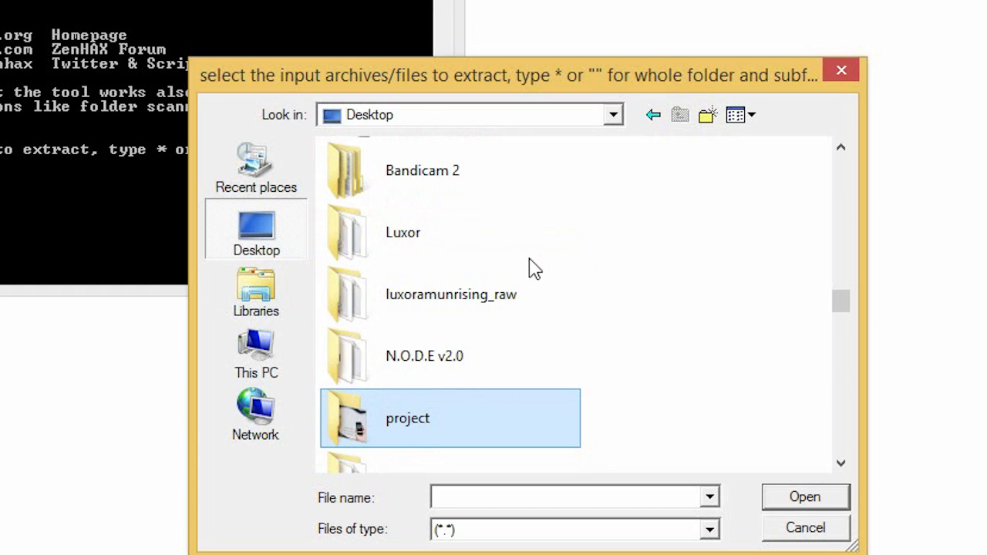
pyautogui.doubleClick(407, 418)
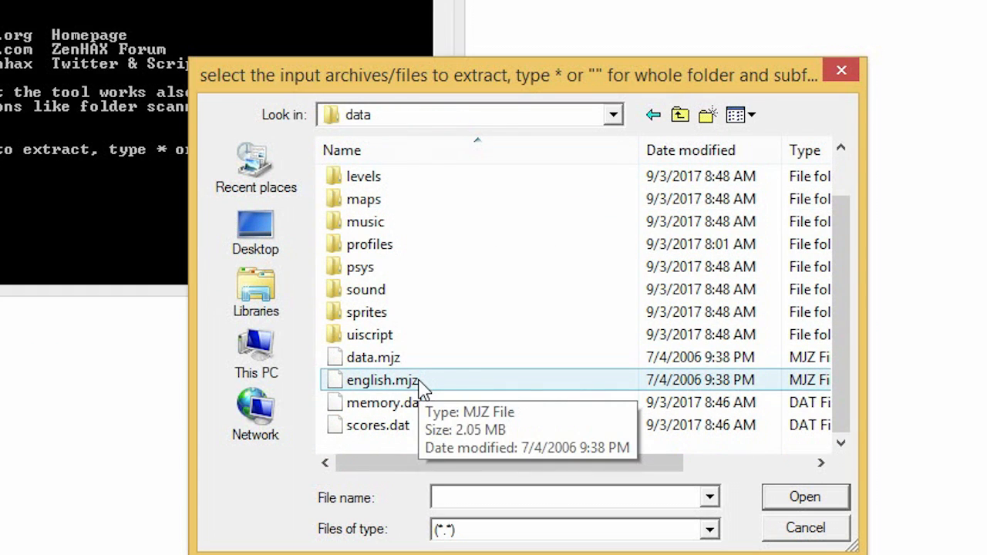
pyautogui.moveTo(423, 394)
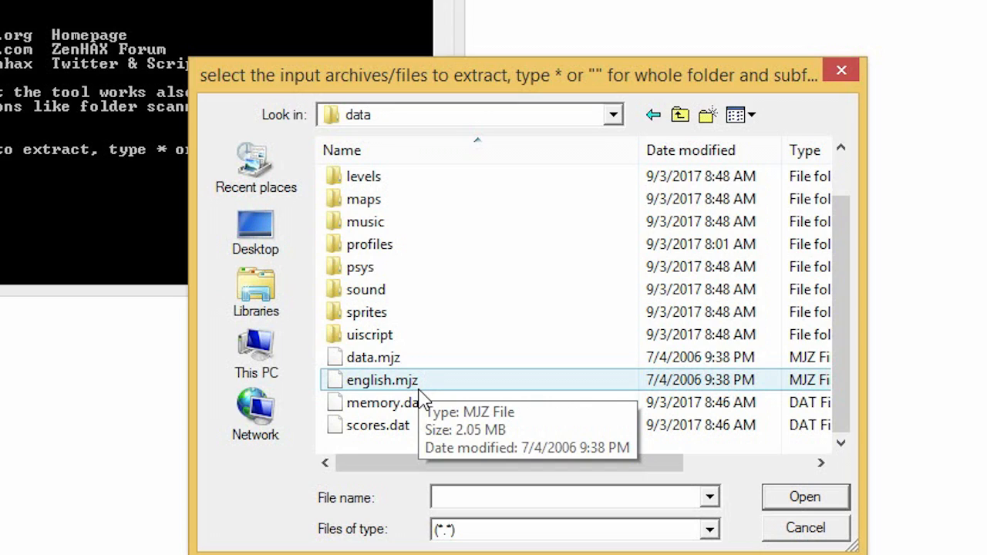
pyautogui.click(373, 357)
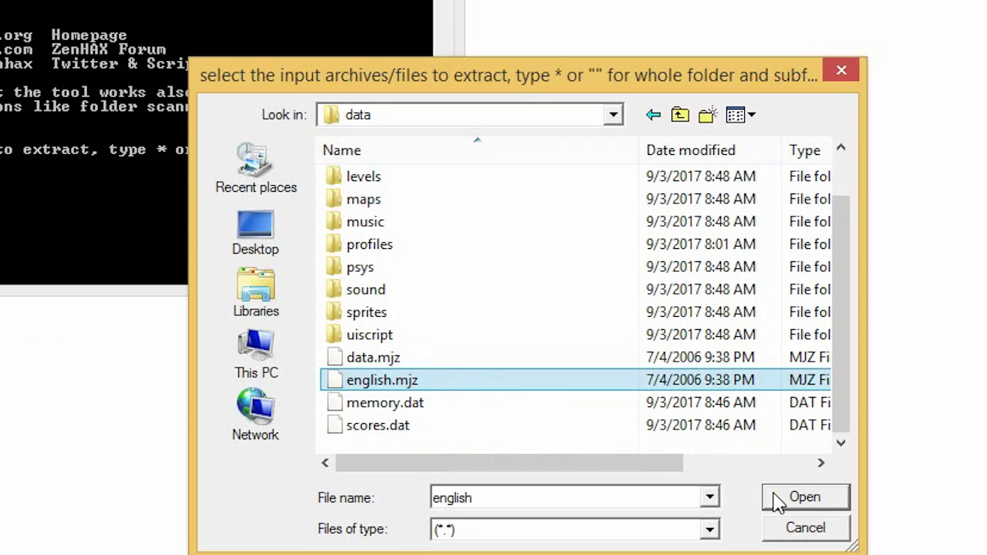
pyautogui.click(804, 497)
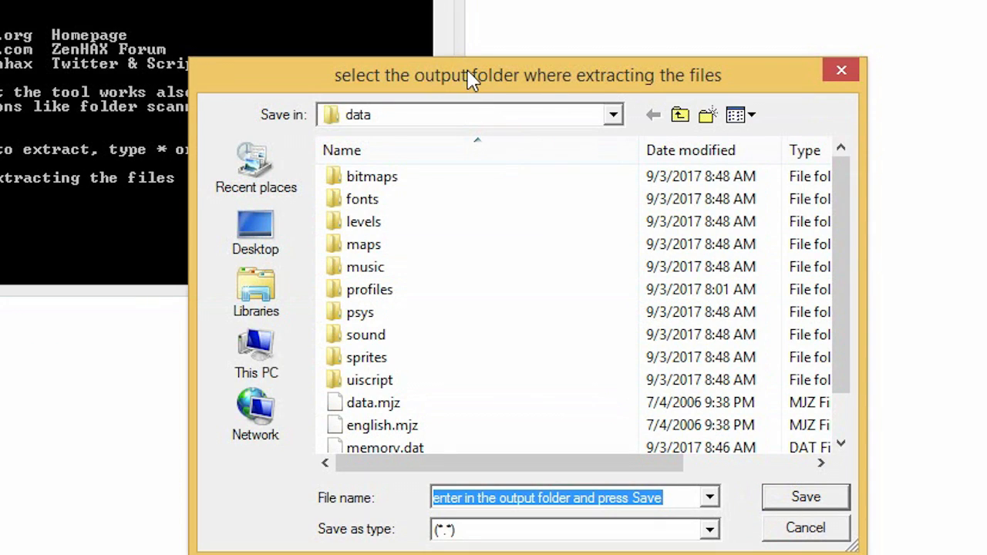
pyautogui.moveTo(636, 100)
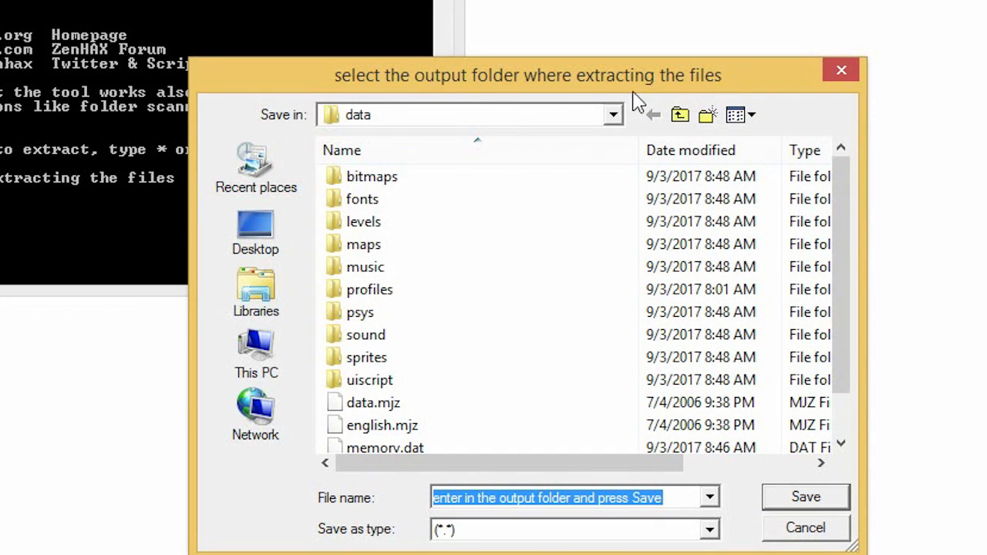
pyautogui.click(804, 497)
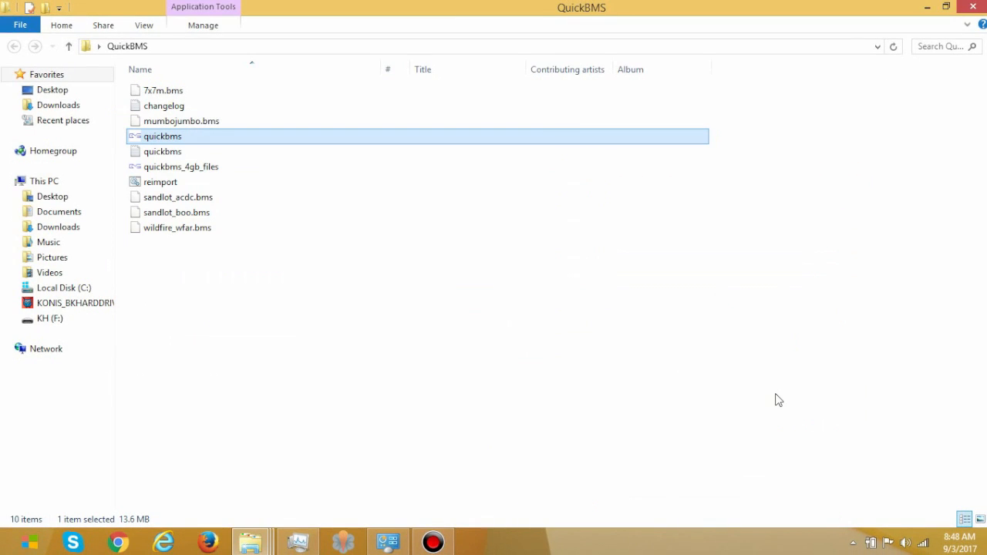
pyautogui.moveTo(251, 539)
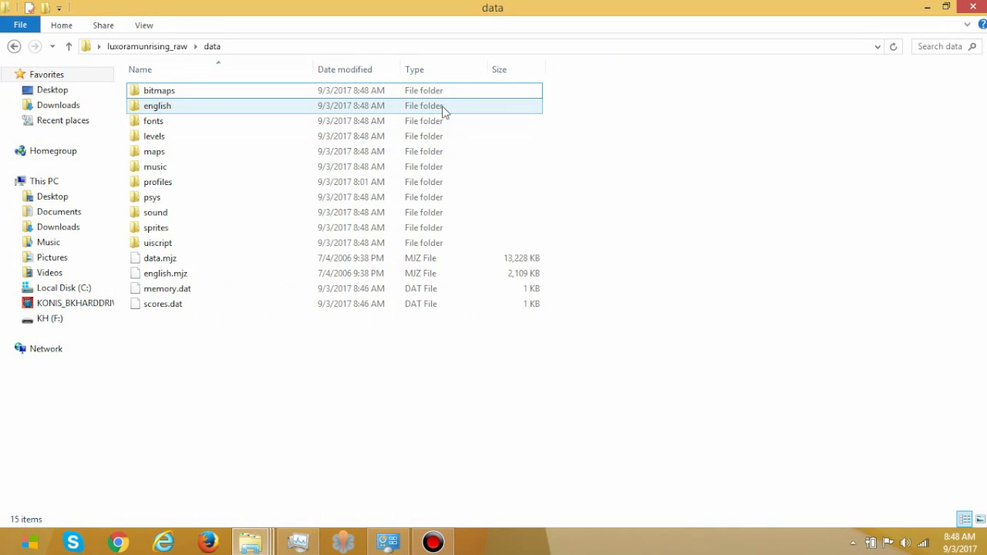
# - Browse the extracted english folder and its data subfolder, selecting strings.utf8
pyautogui.doubleClick(157, 106)
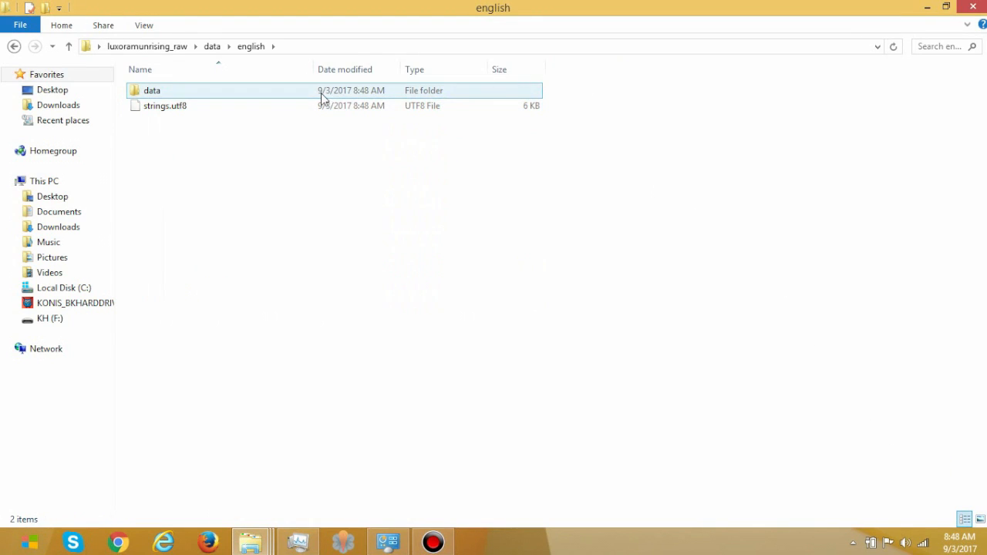
pyautogui.doubleClick(152, 90)
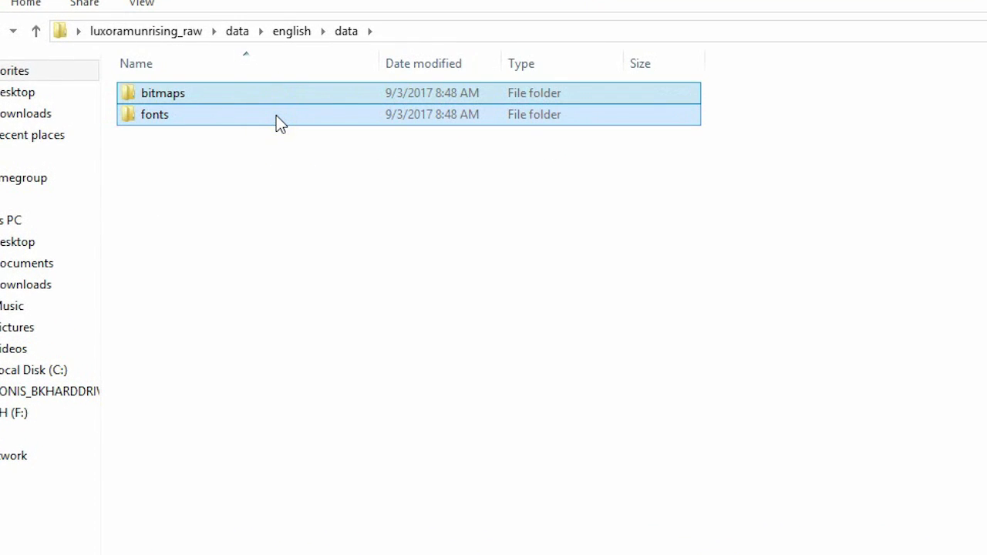
pyautogui.moveTo(237, 31)
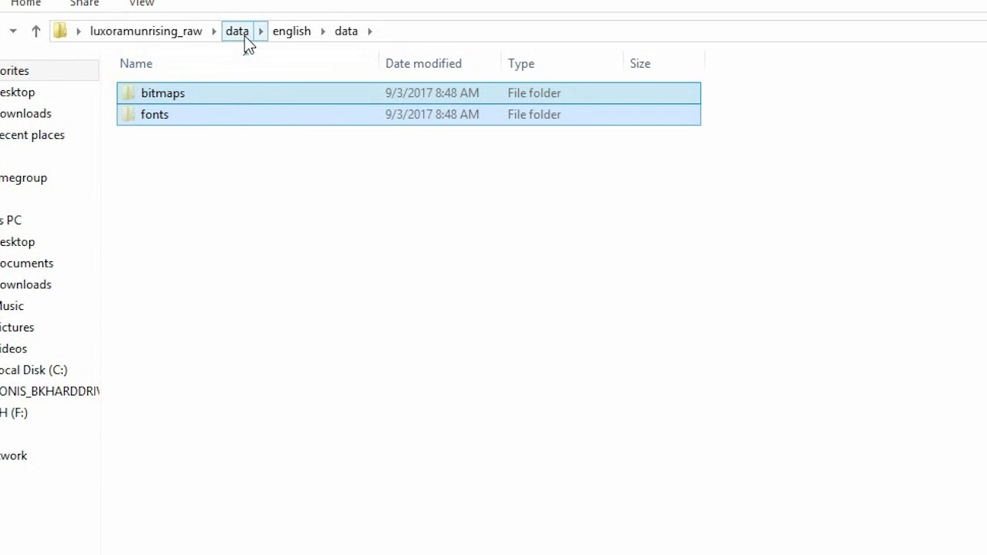
pyautogui.click(237, 31)
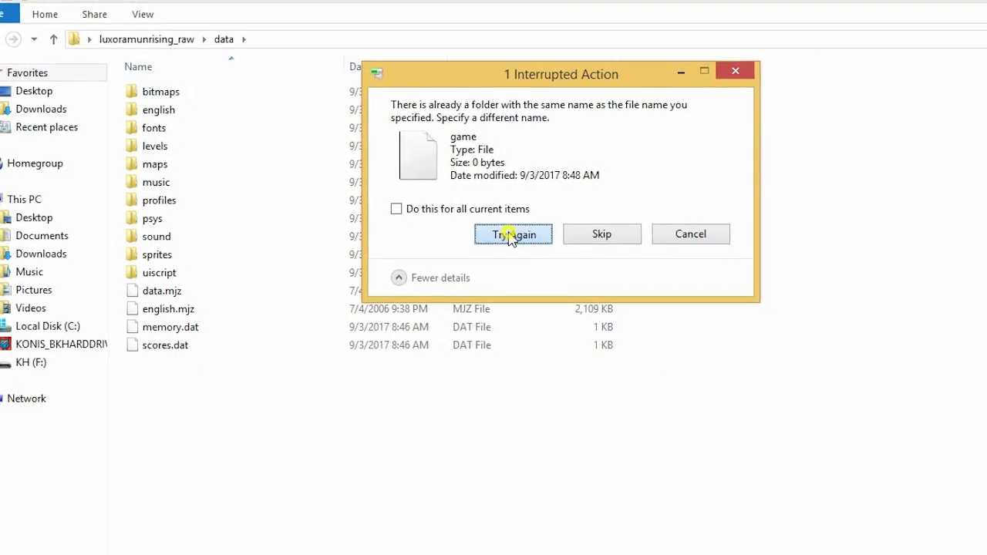
pyautogui.click(513, 233)
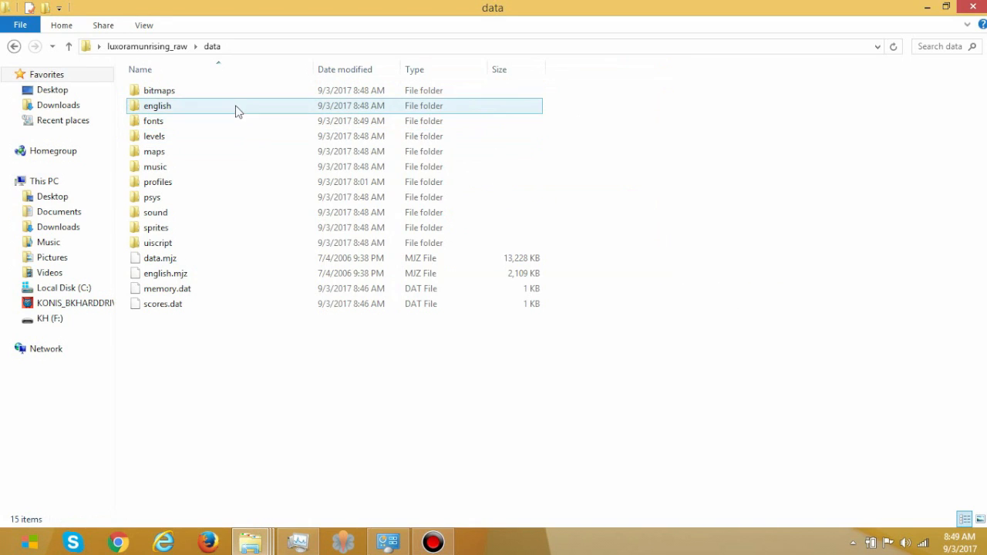
pyautogui.doubleClick(157, 105)
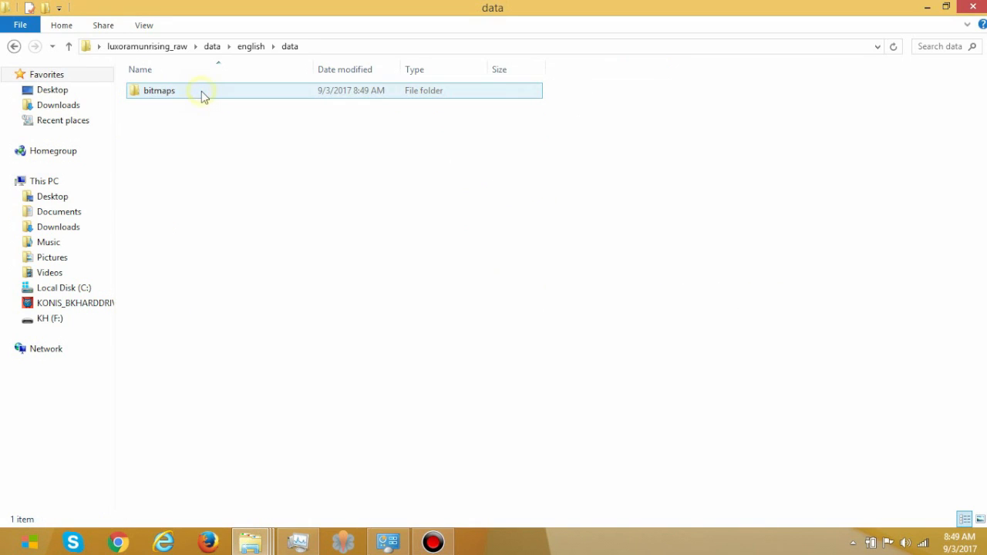
pyautogui.doubleClick(159, 91)
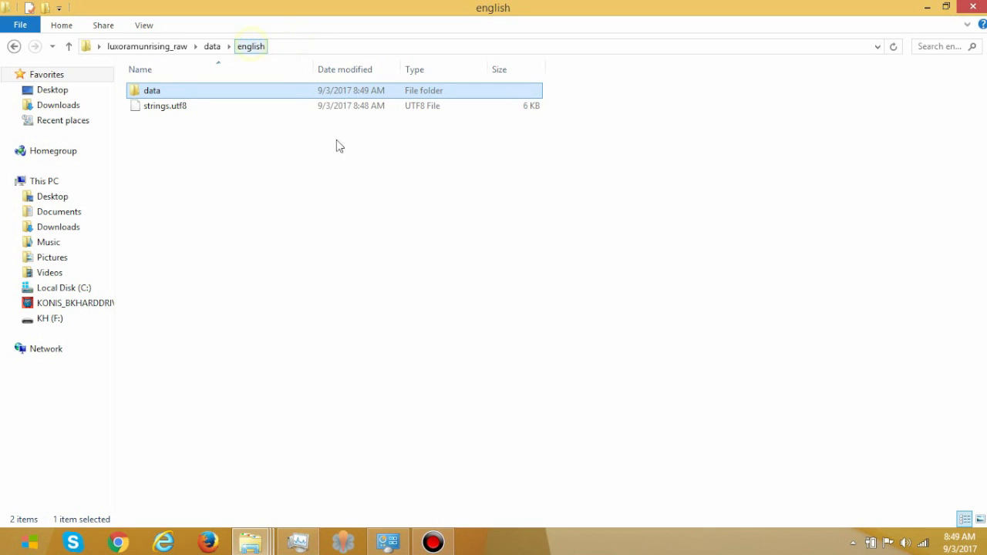
pyautogui.click(165, 106)
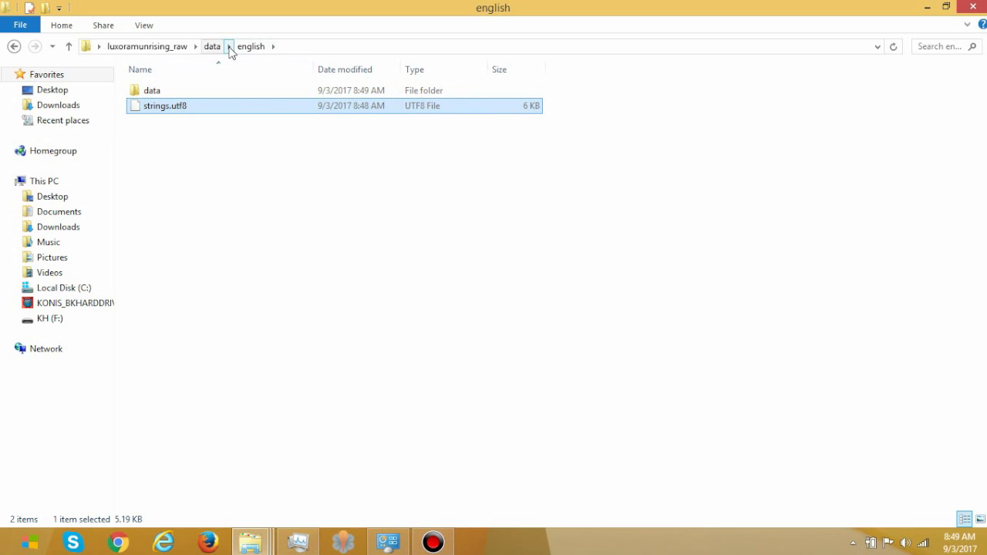
pyautogui.click(212, 46)
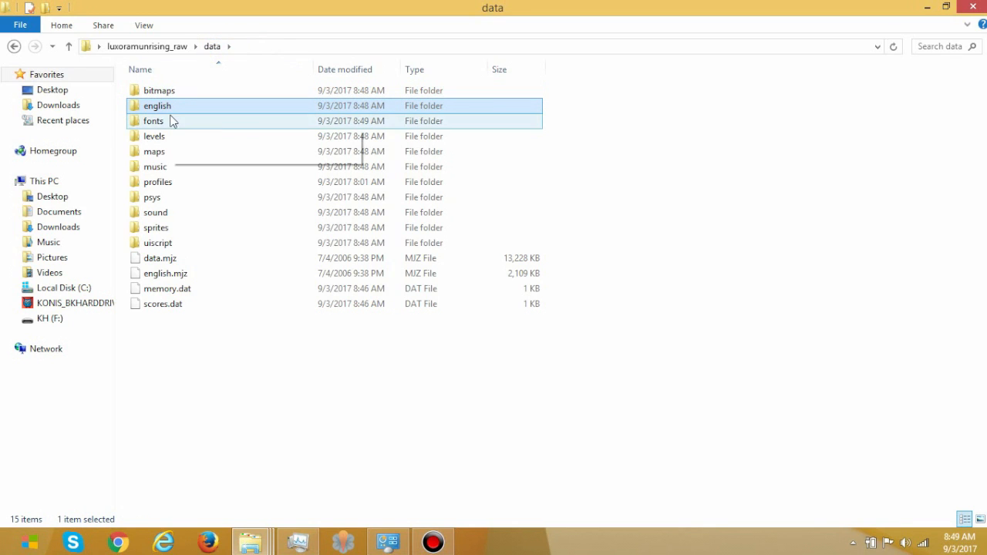
# - Open english's data/bitmaps folder, then return to data and clear the selection
pyautogui.doubleClick(156, 105)
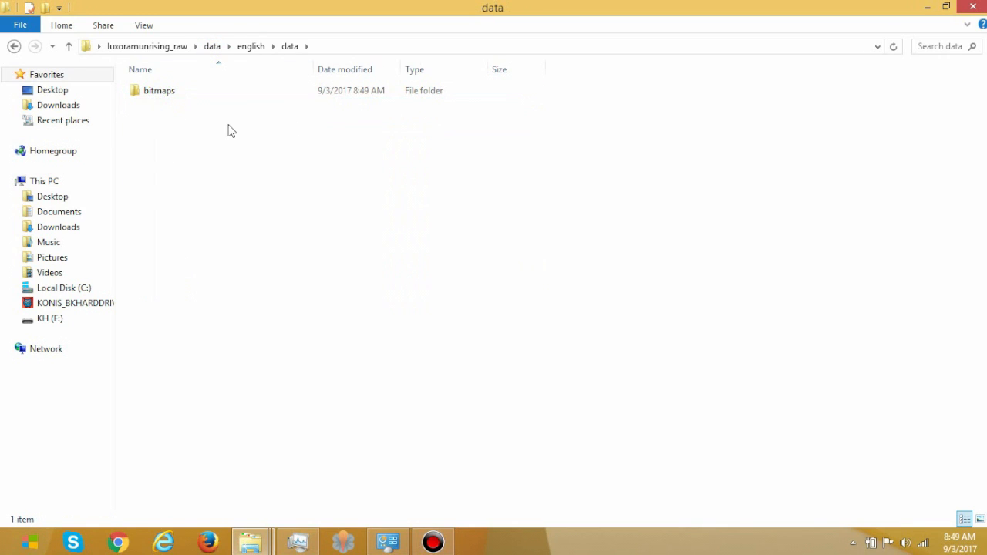
pyautogui.doubleClick(158, 90)
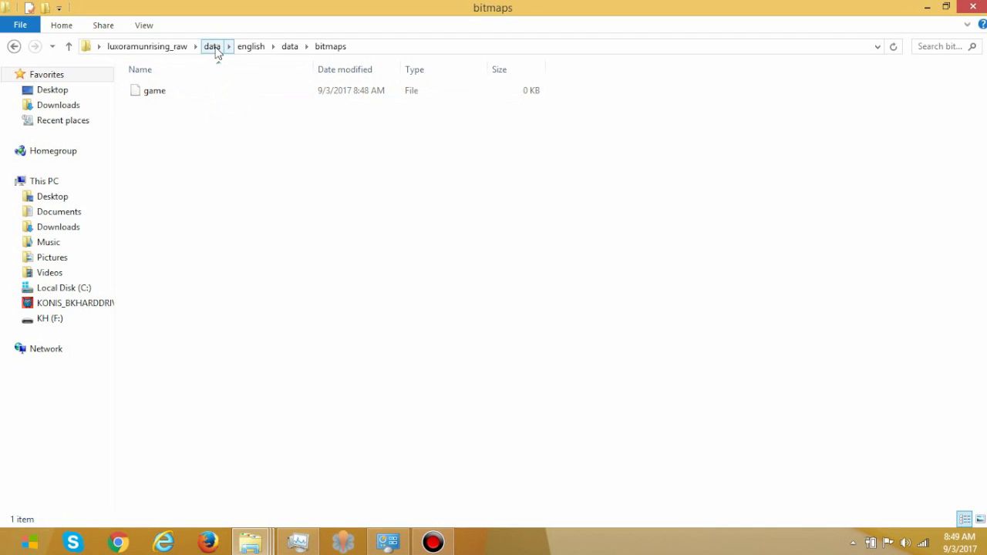
pyautogui.click(212, 46)
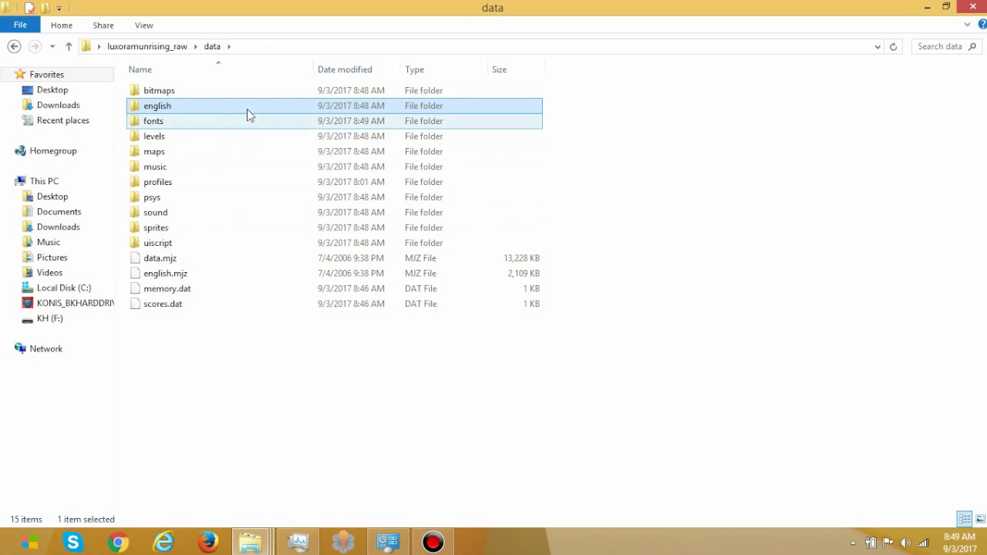
pyautogui.click(158, 242)
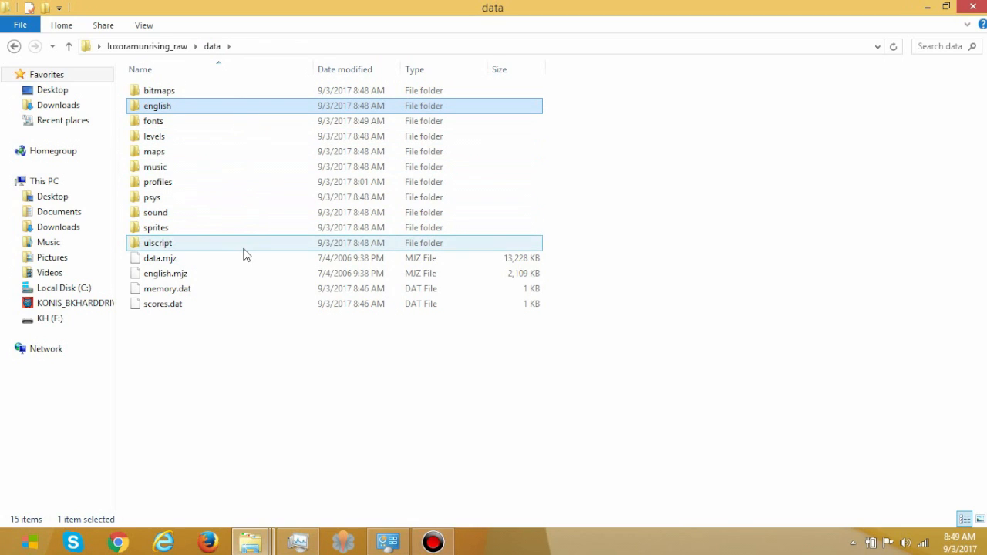
pyautogui.click(370, 357)
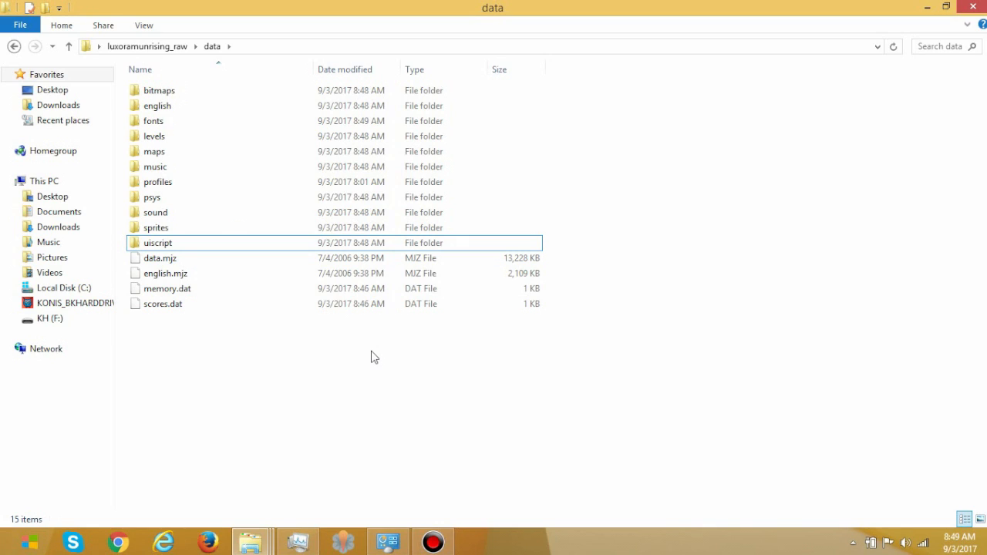
pyautogui.moveTo(372, 338)
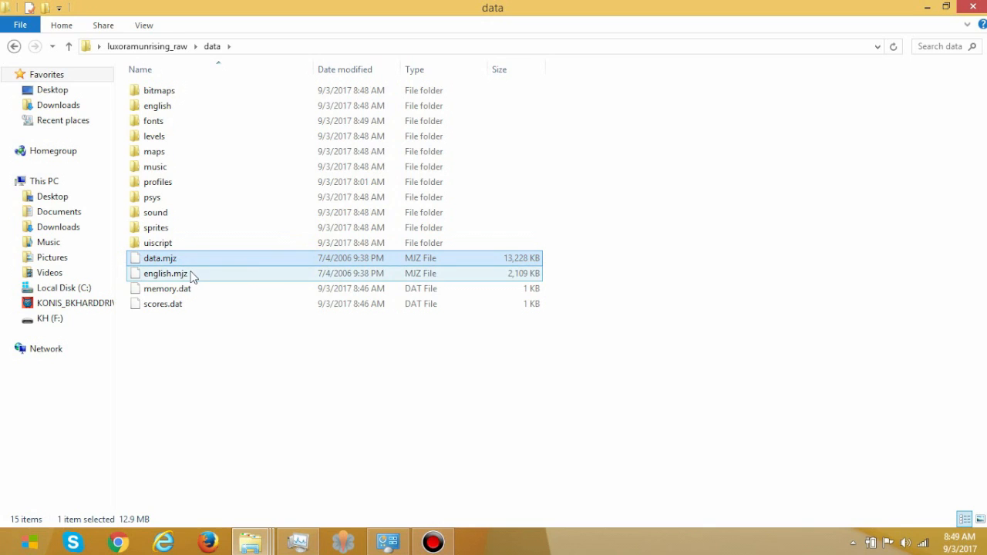
# - Create a raw folder in the game folder and move data.mjz and english.mjz into it
pyautogui.click(167, 273)
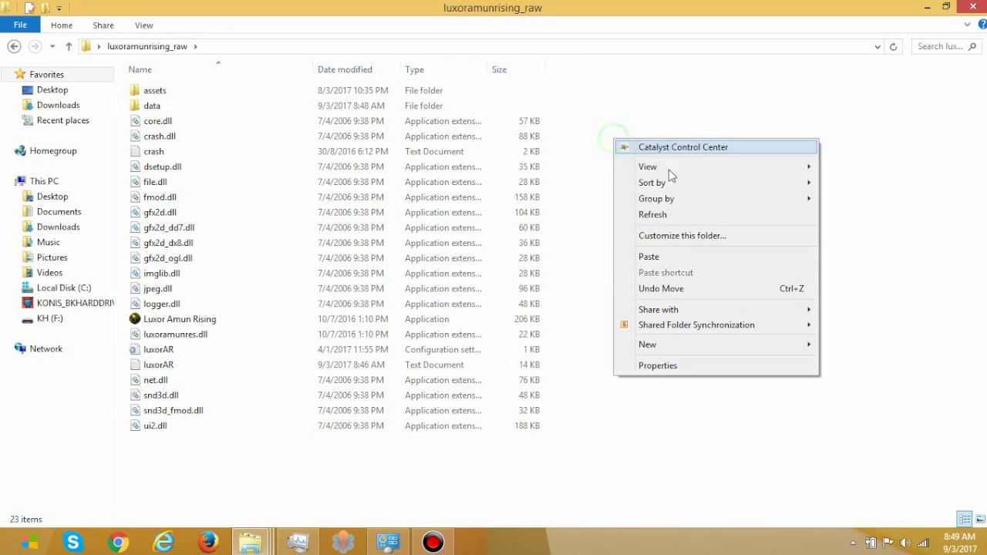
pyautogui.click(646, 344)
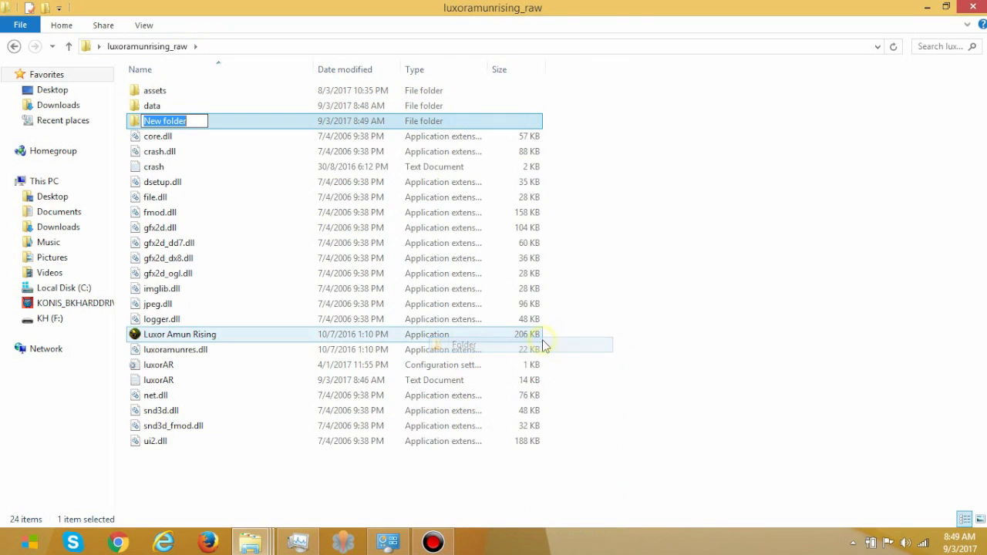
pyautogui.write('raa')
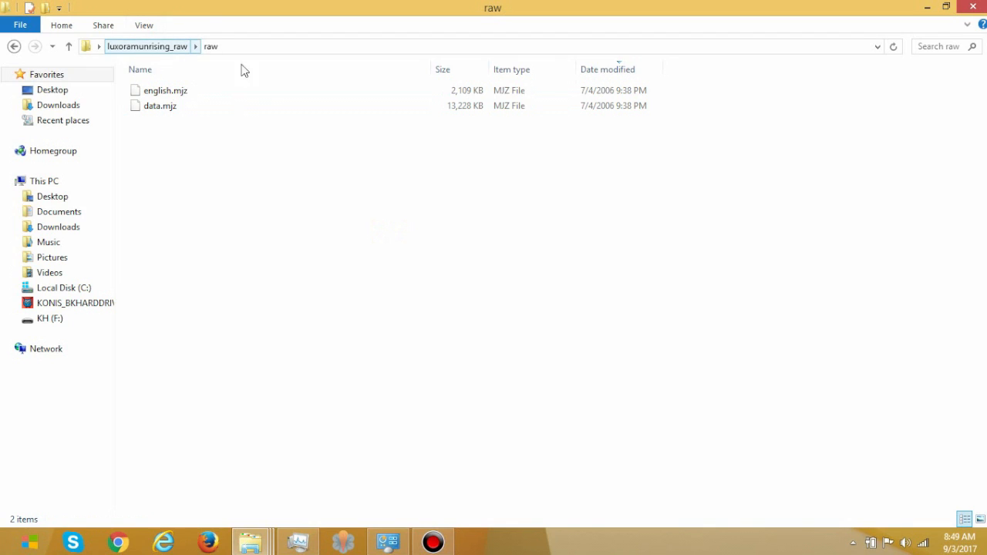
pyautogui.click(160, 106)
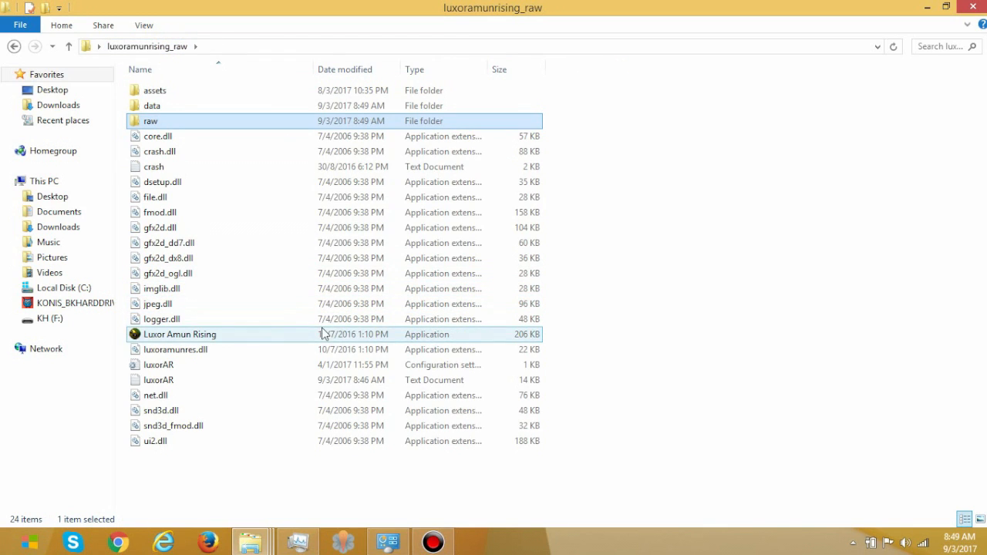
pyautogui.doubleClick(151, 105)
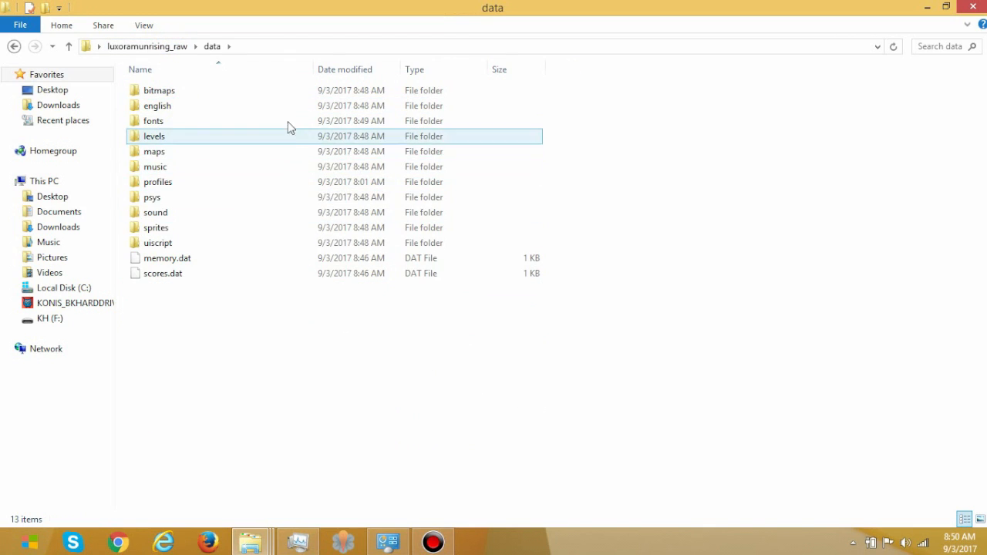
pyautogui.click(153, 121)
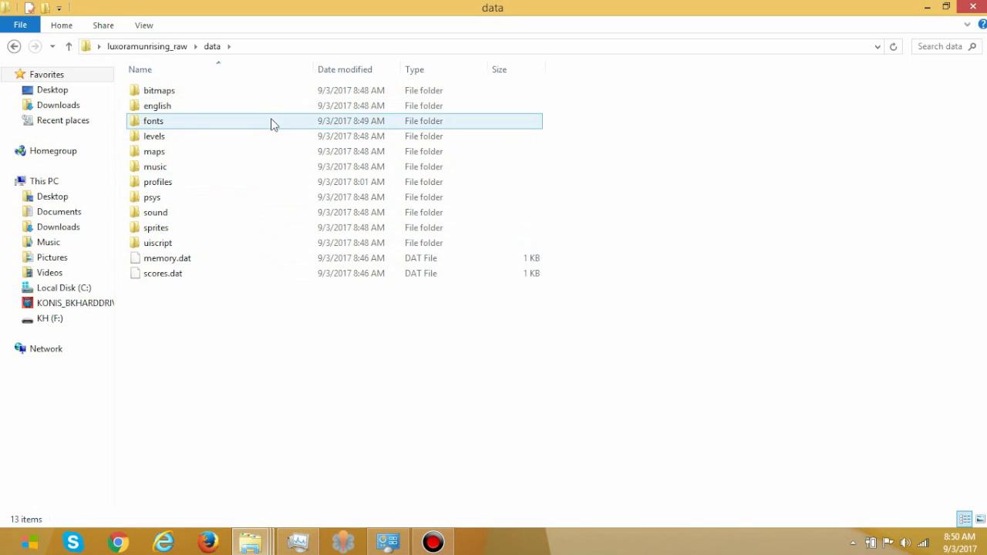
pyautogui.click(270, 289)
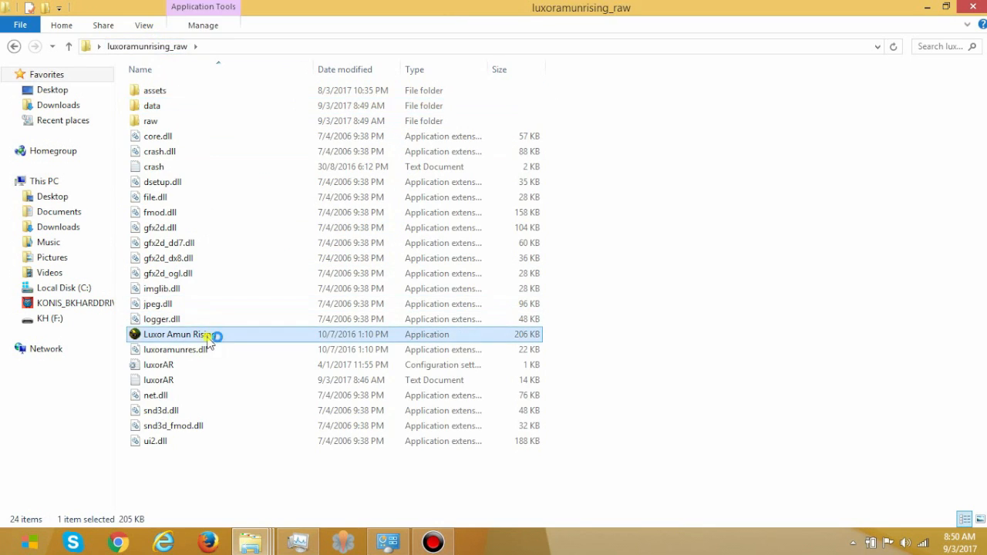
# - Test-launch Luxor: Amun Rising to its main menu, close it, and open raw
pyautogui.doubleClick(174, 334)
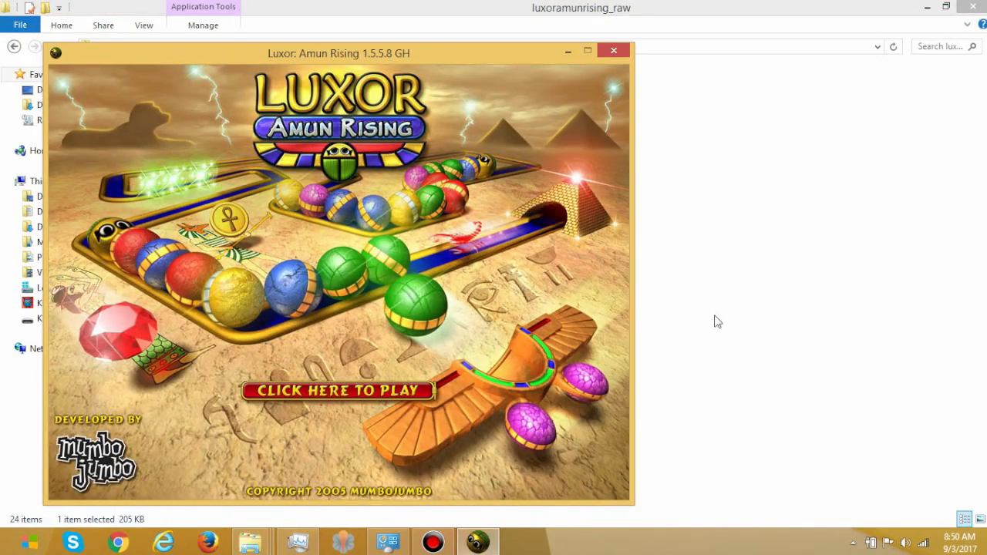
pyautogui.click(338, 391)
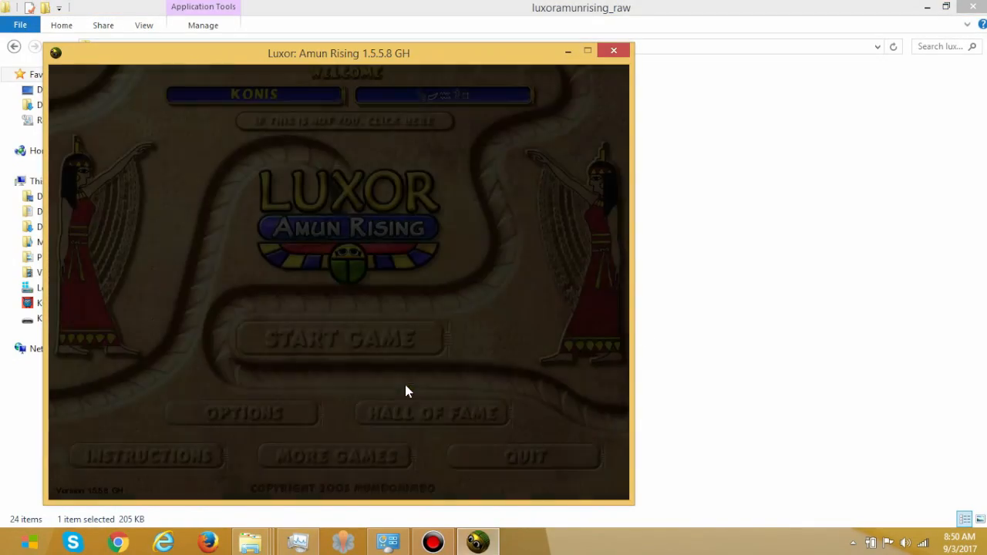
pyautogui.click(613, 51)
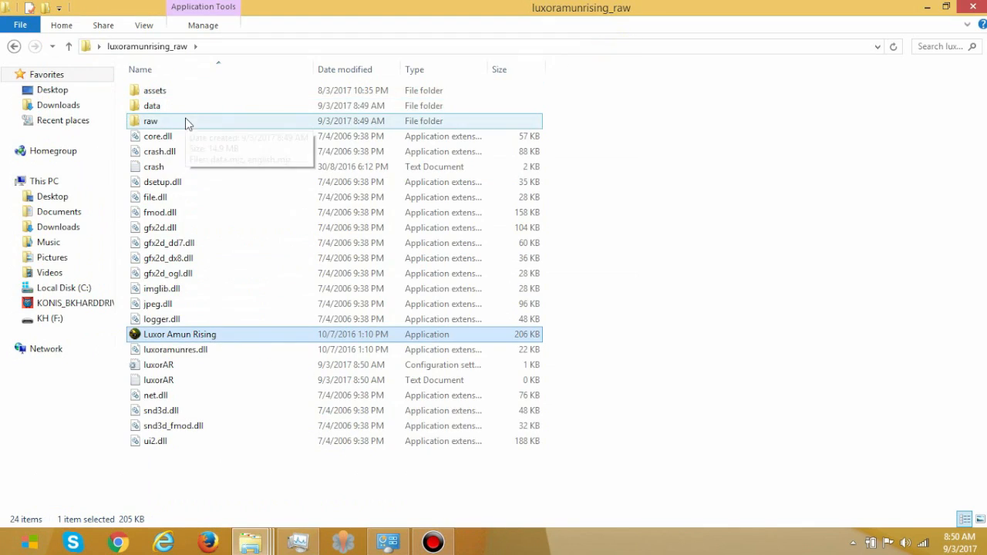
pyautogui.doubleClick(150, 120)
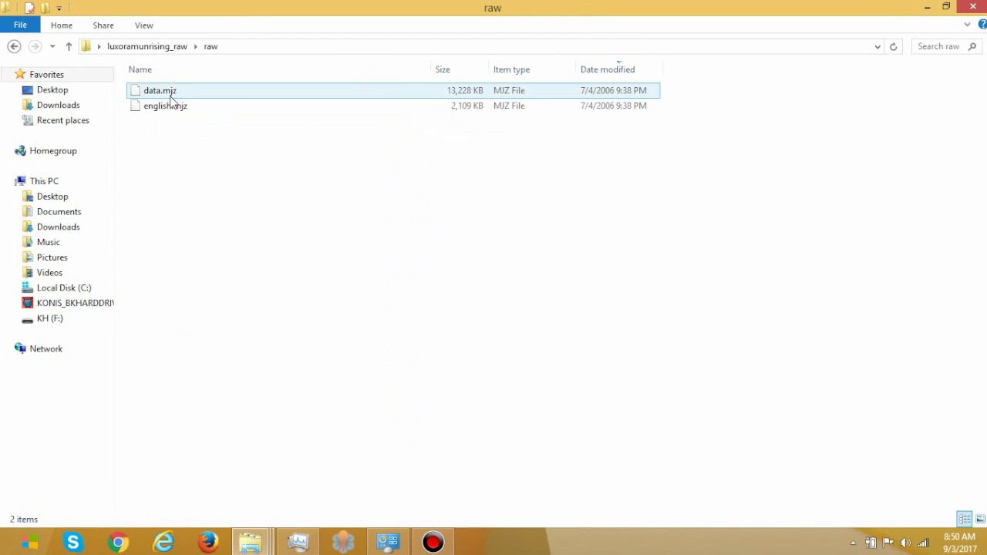
# - Leave raw for the game folder, open data, and select its bitmaps folder
pyautogui.click(160, 90)
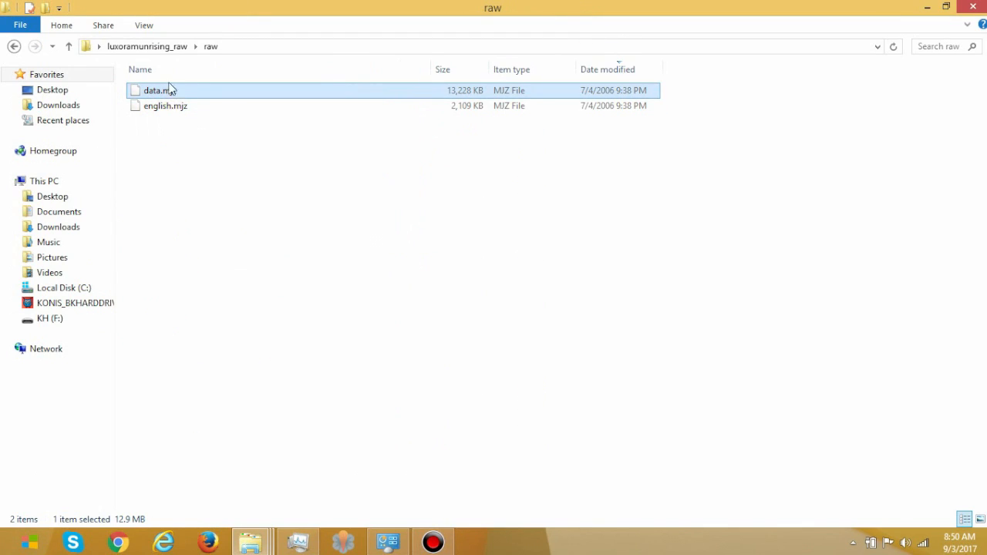
pyautogui.click(69, 46)
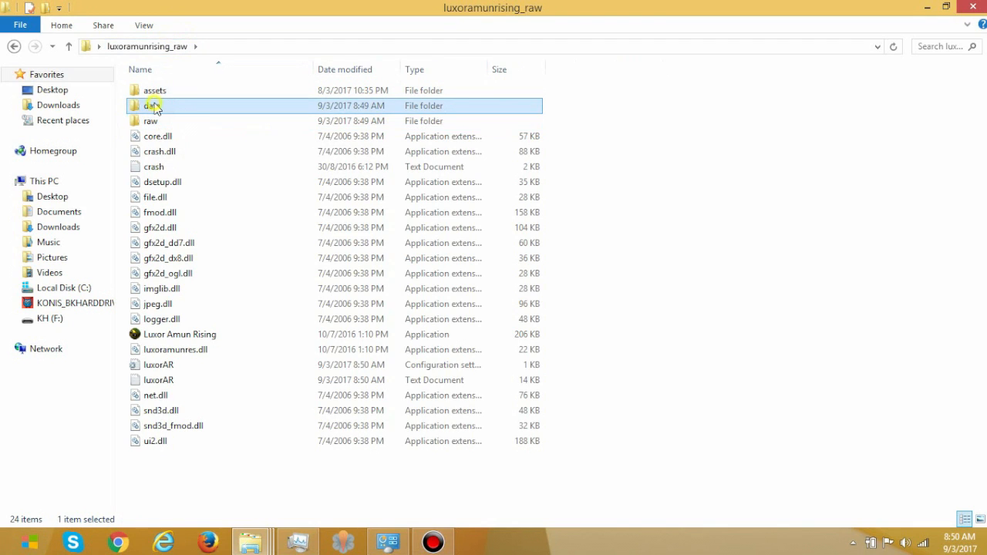
pyautogui.doubleClick(150, 106)
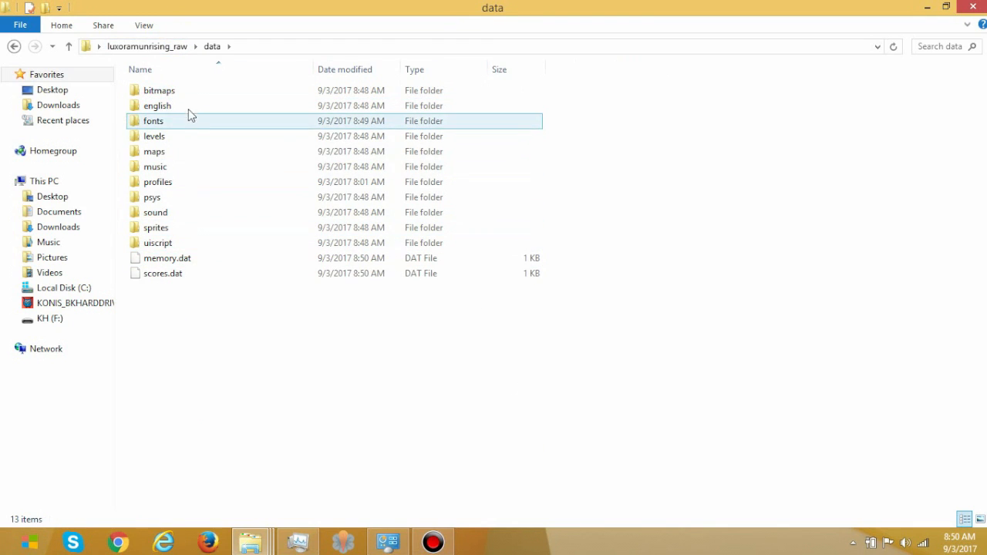
pyautogui.click(158, 90)
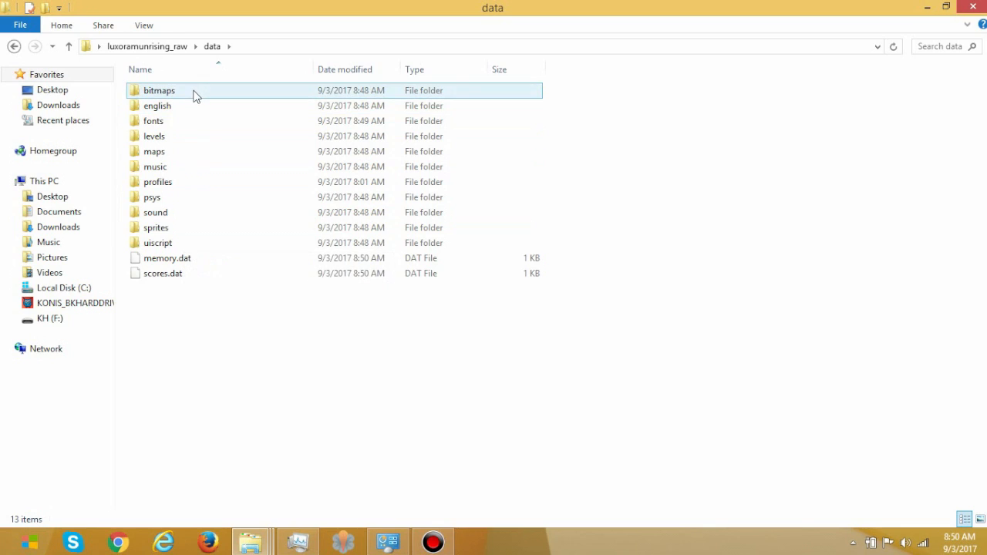
pyautogui.moveTo(195, 95)
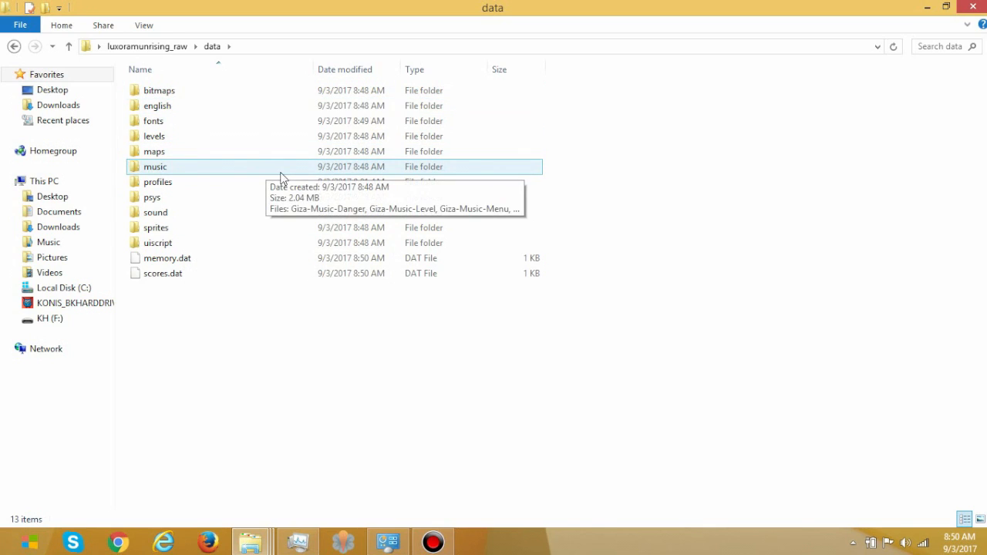
pyautogui.moveTo(583, 236)
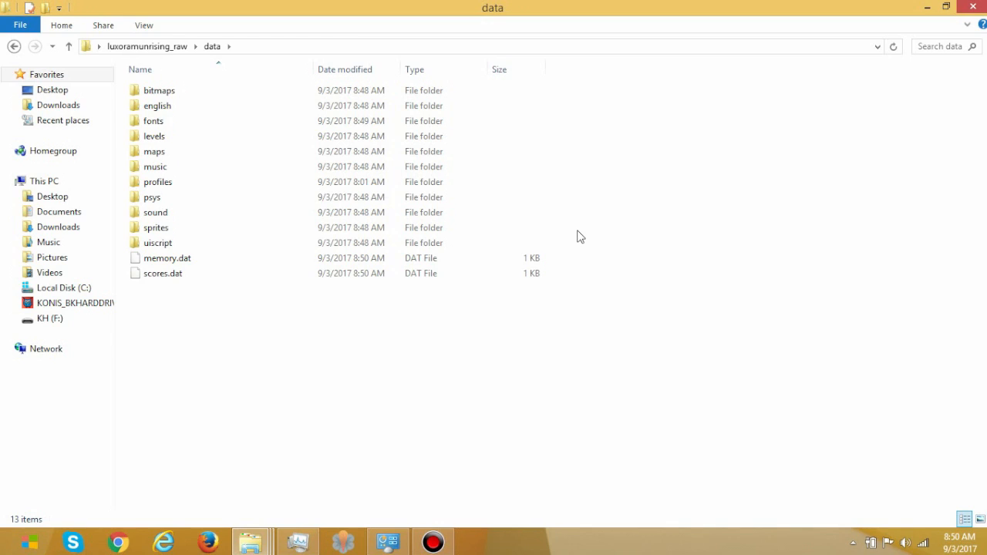
pyautogui.moveTo(551, 217)
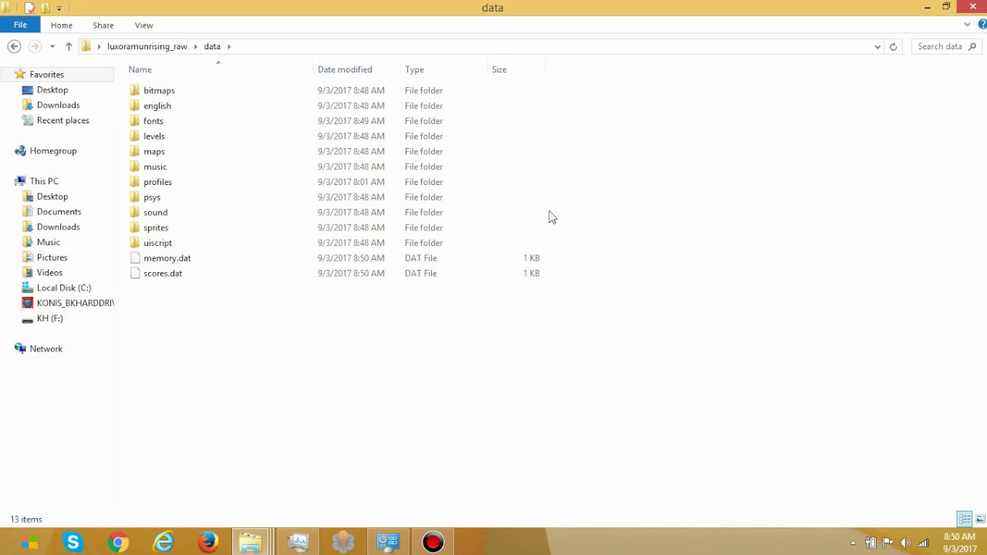
pyautogui.click(159, 90)
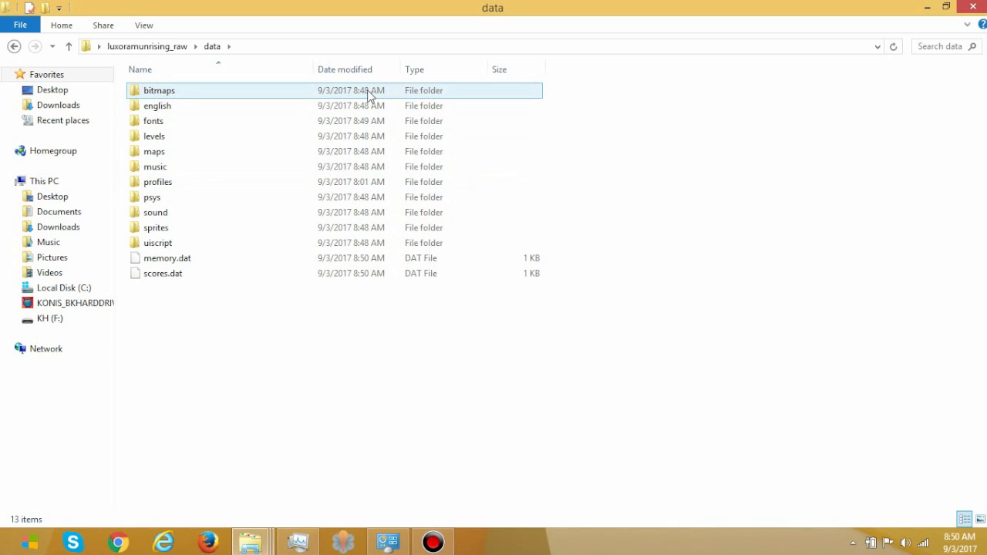
# - Look inside the bitmaps and english folders, selecting strings.utf8, then return to data
pyautogui.doubleClick(159, 91)
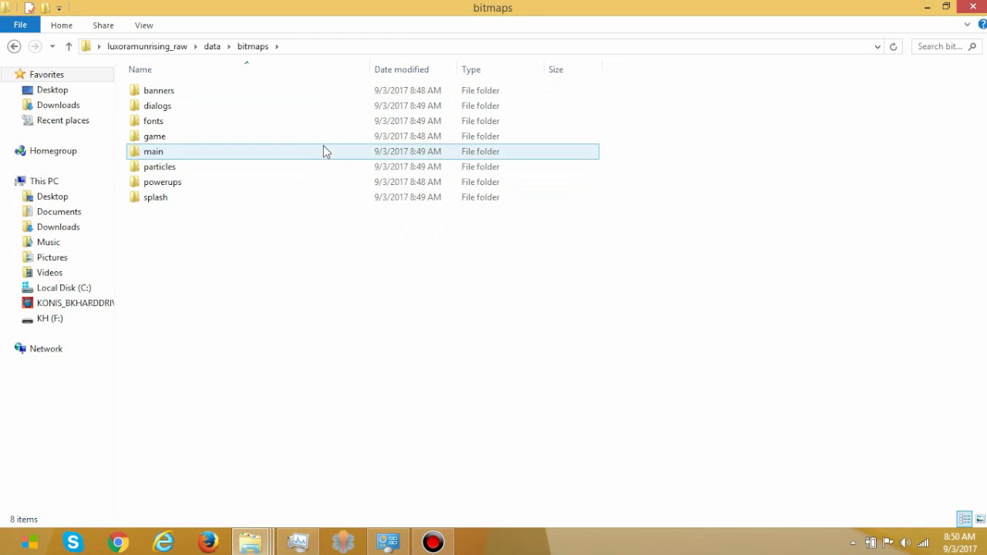
pyautogui.doubleClick(153, 151)
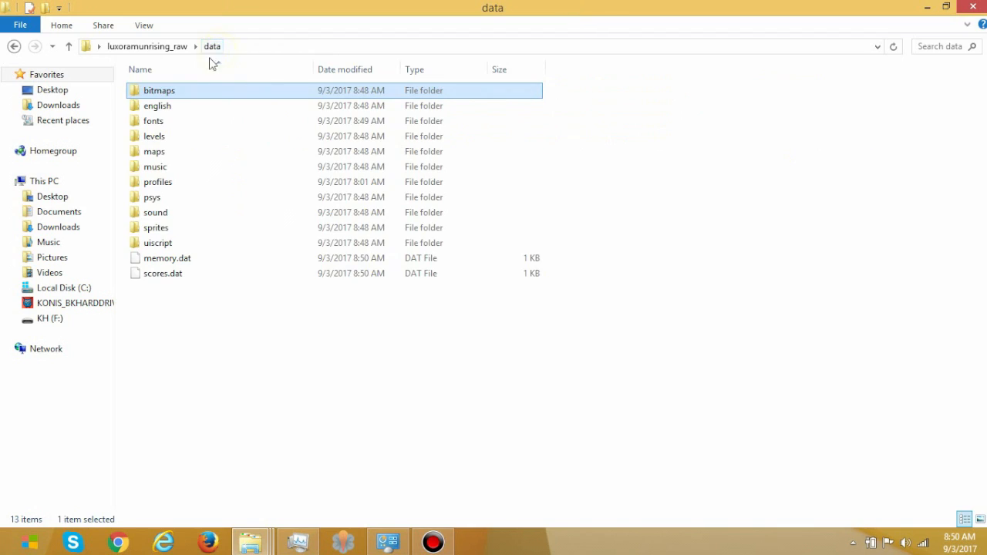
pyautogui.doubleClick(158, 106)
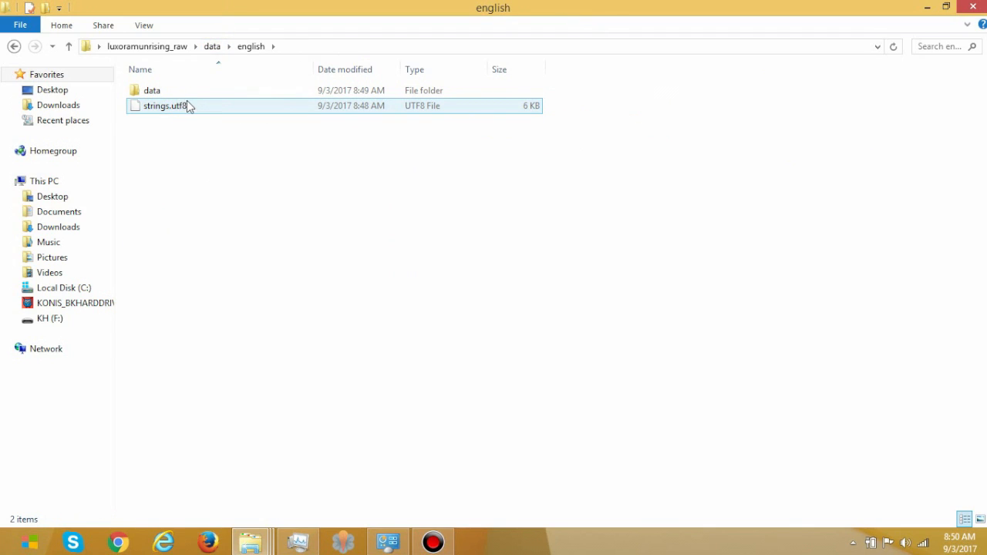
pyautogui.click(165, 106)
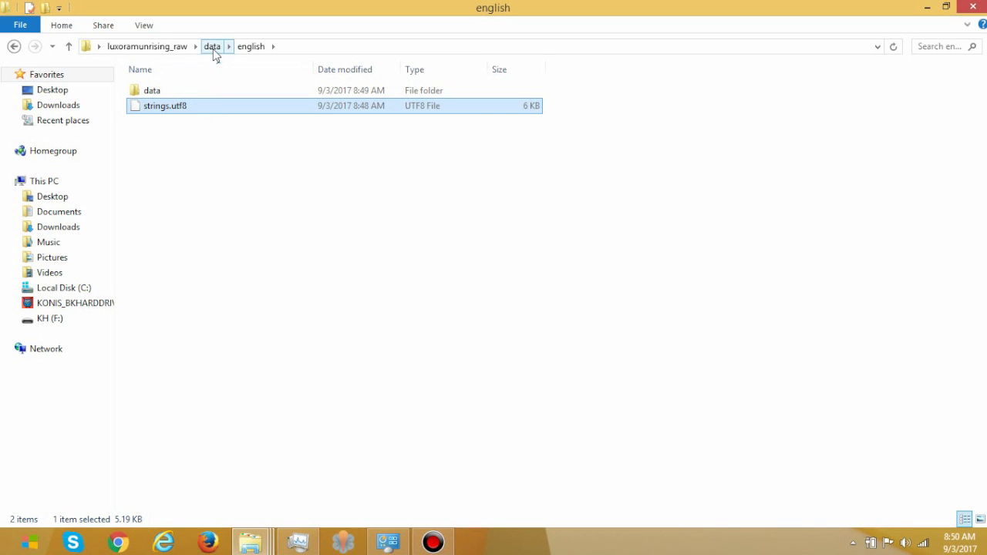
pyautogui.click(212, 46)
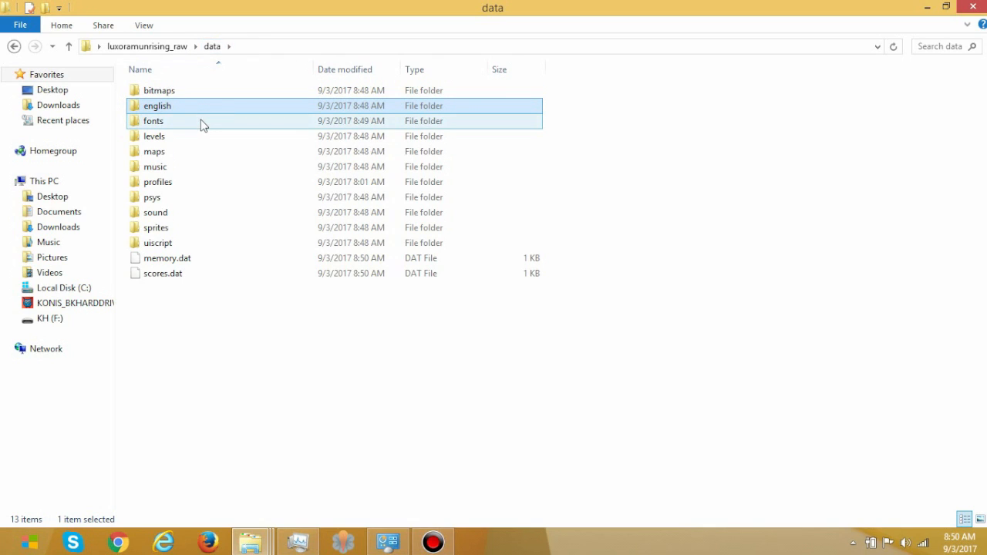
# - Open the fonts folder, return to data, and highlight maps
pyautogui.doubleClick(154, 120)
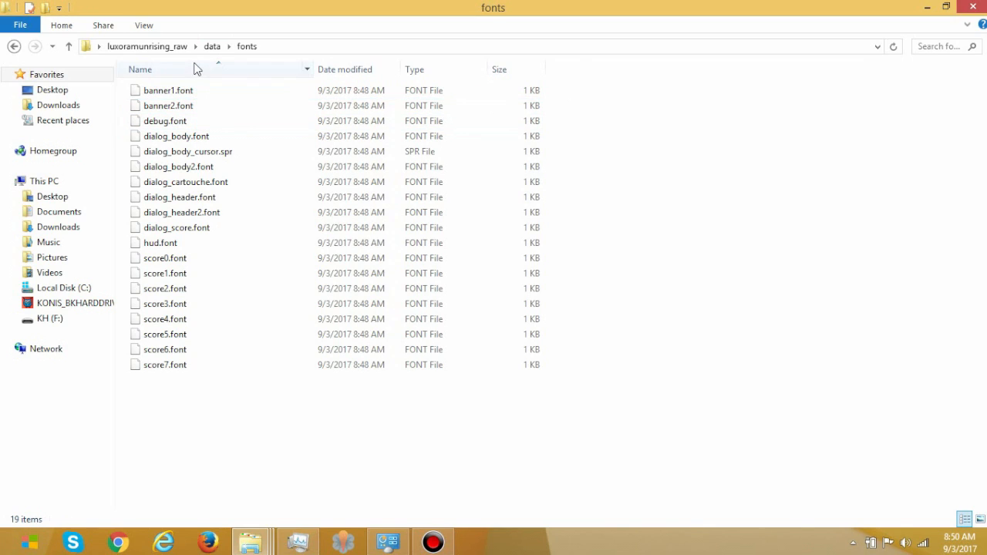
pyautogui.click(211, 47)
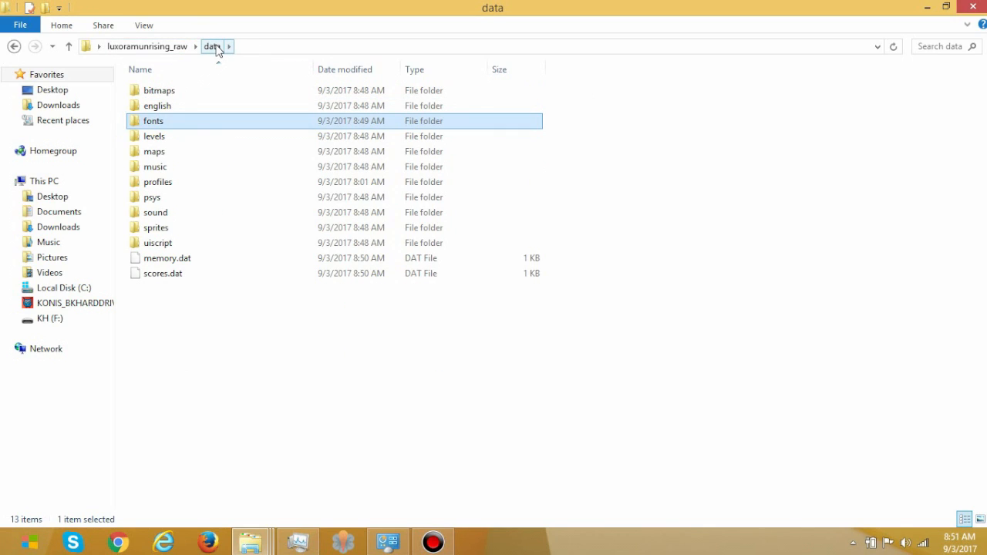
pyautogui.moveTo(201, 80)
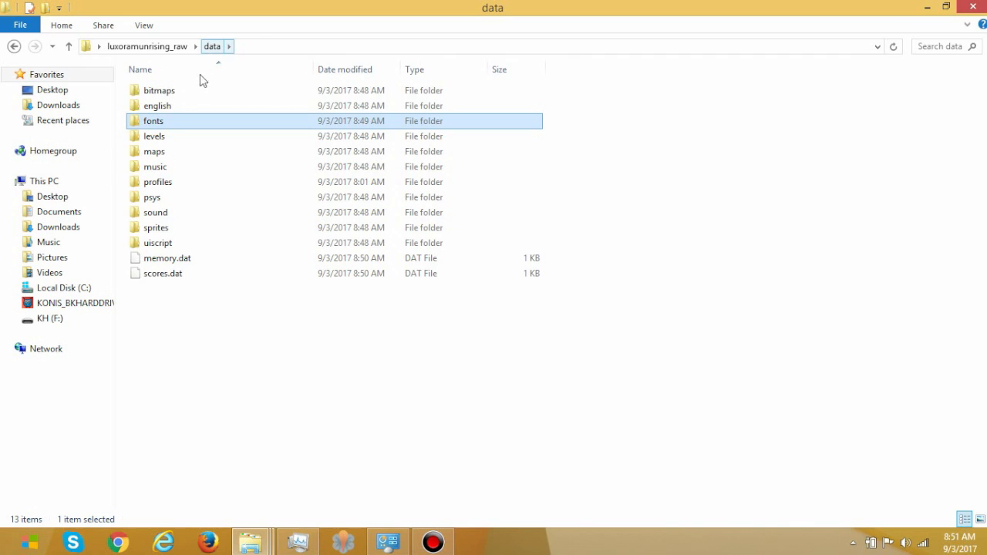
pyautogui.doubleClick(155, 135)
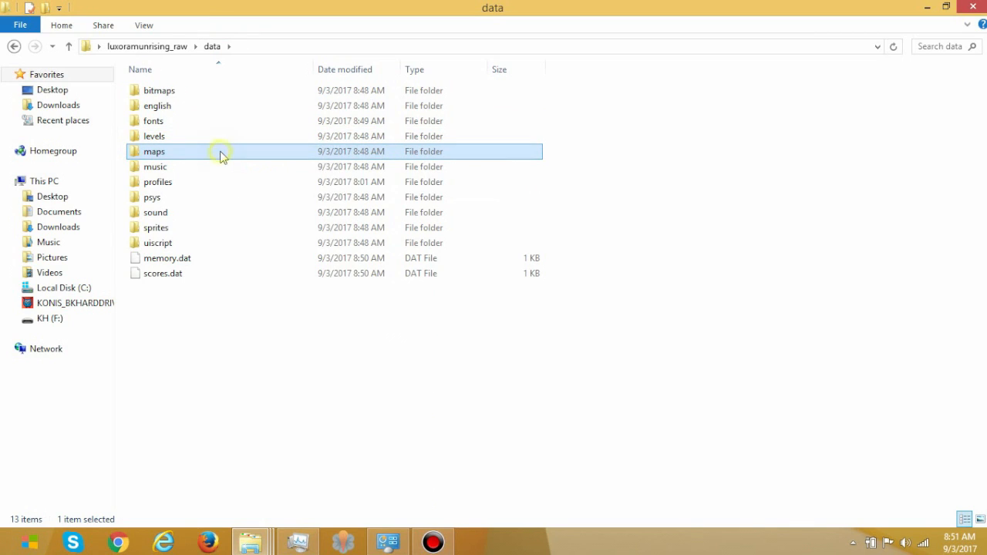
pyautogui.moveTo(224, 151)
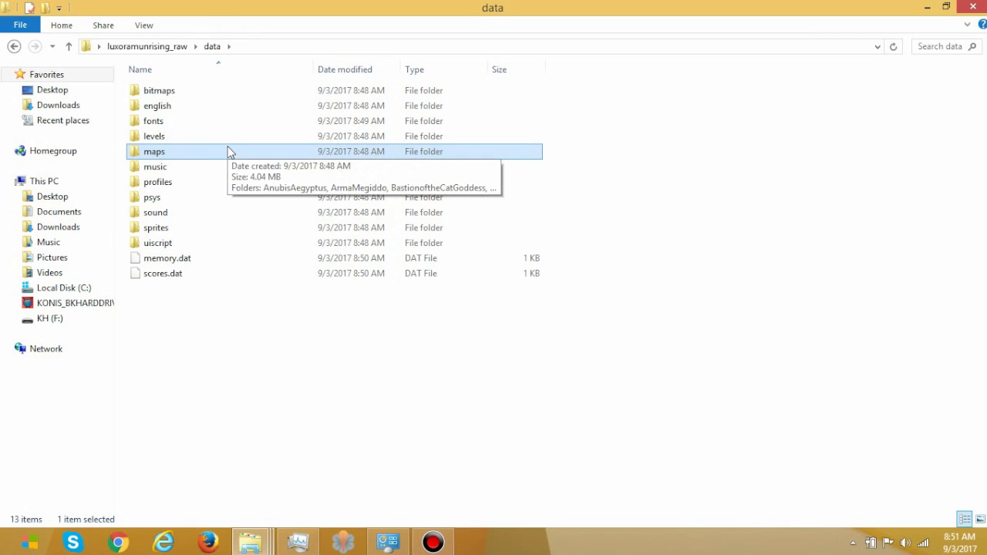
pyautogui.doubleClick(155, 167)
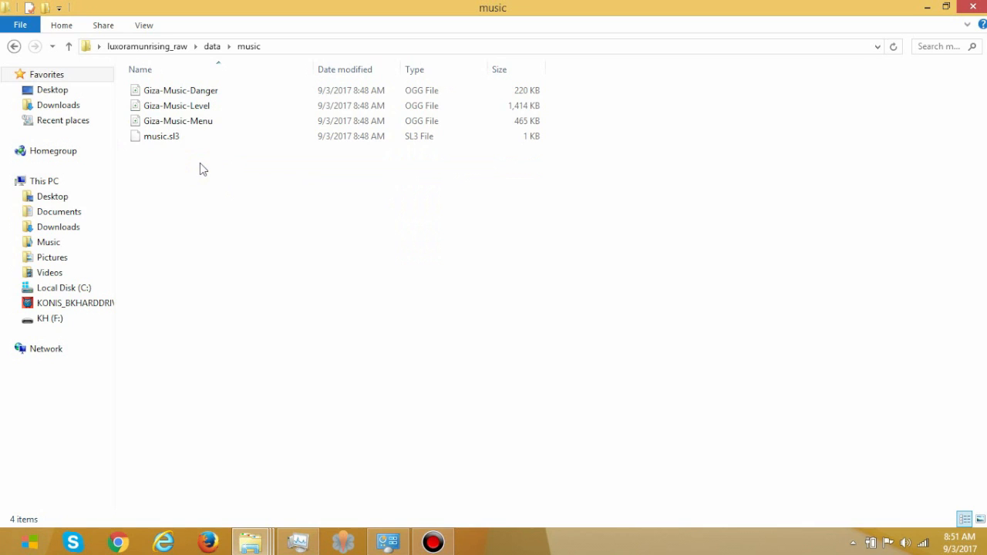
pyautogui.click(211, 47)
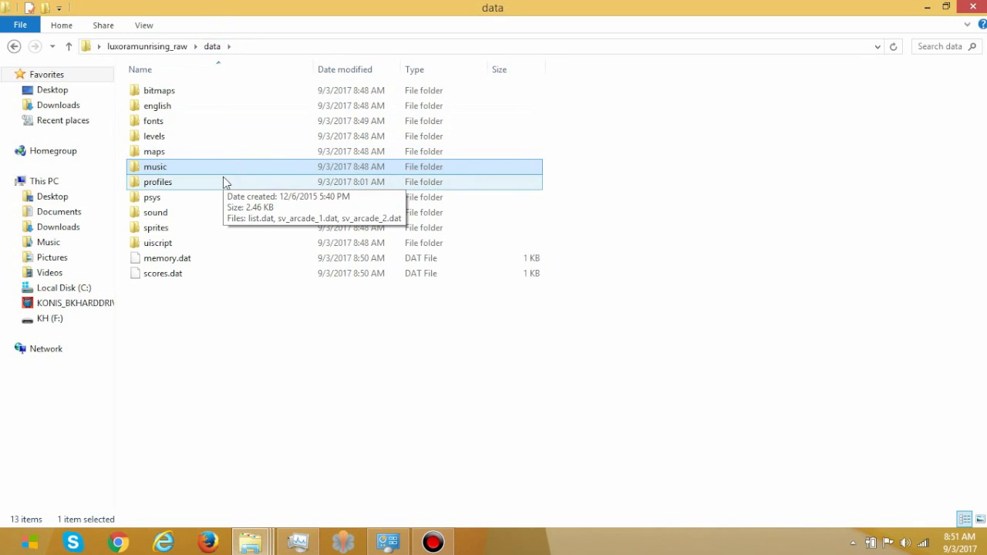
pyautogui.click(158, 182)
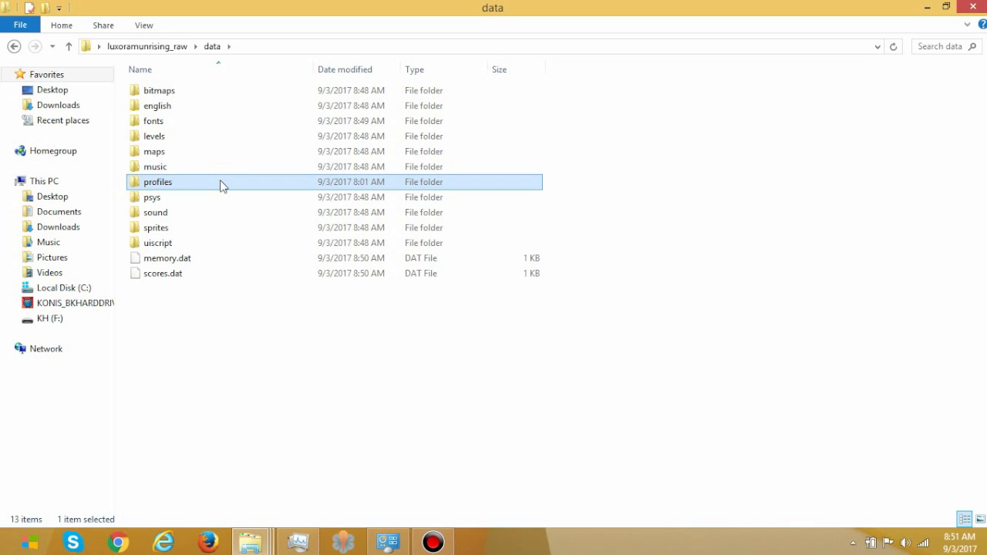
pyautogui.moveTo(238, 166)
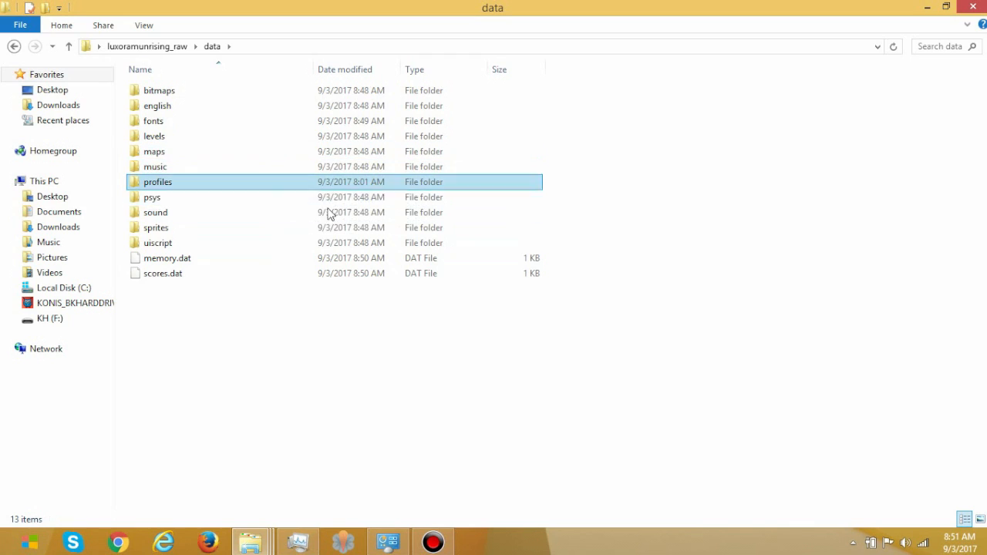
pyautogui.doubleClick(158, 197)
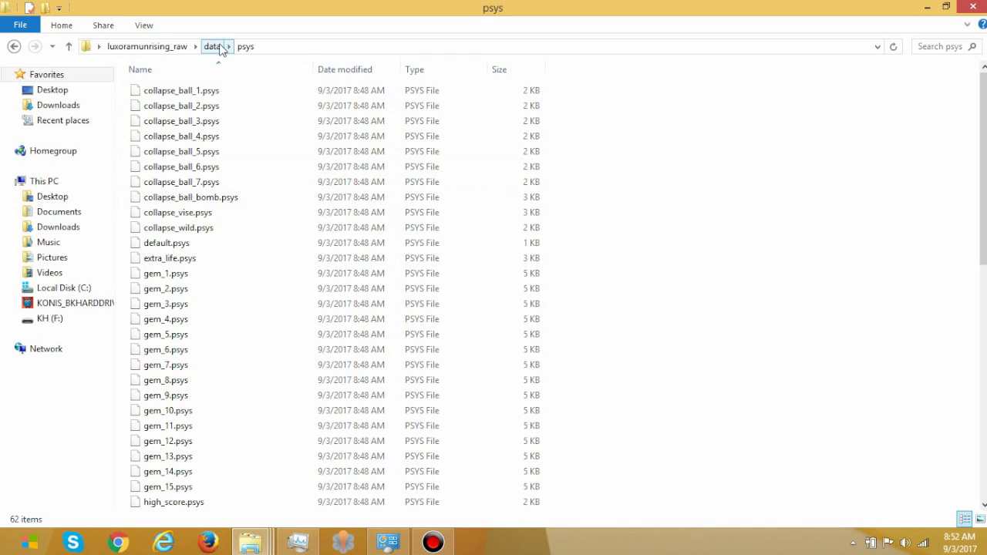
pyautogui.click(213, 46)
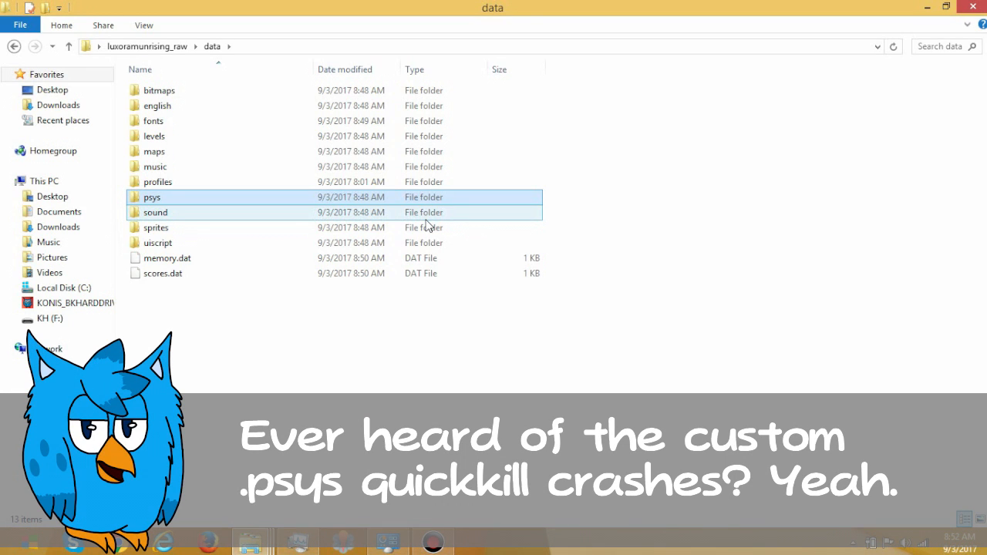
pyautogui.click(155, 212)
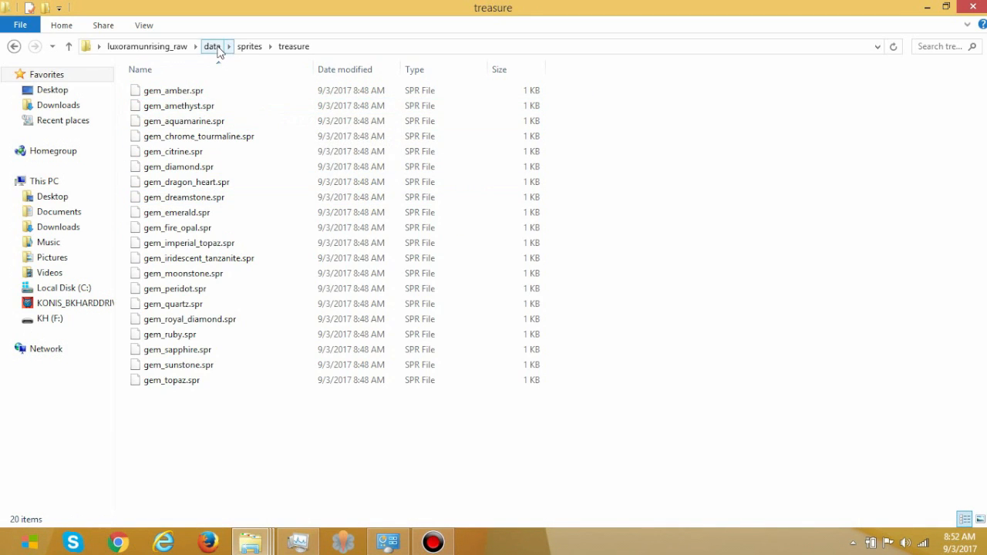
pyautogui.click(213, 46)
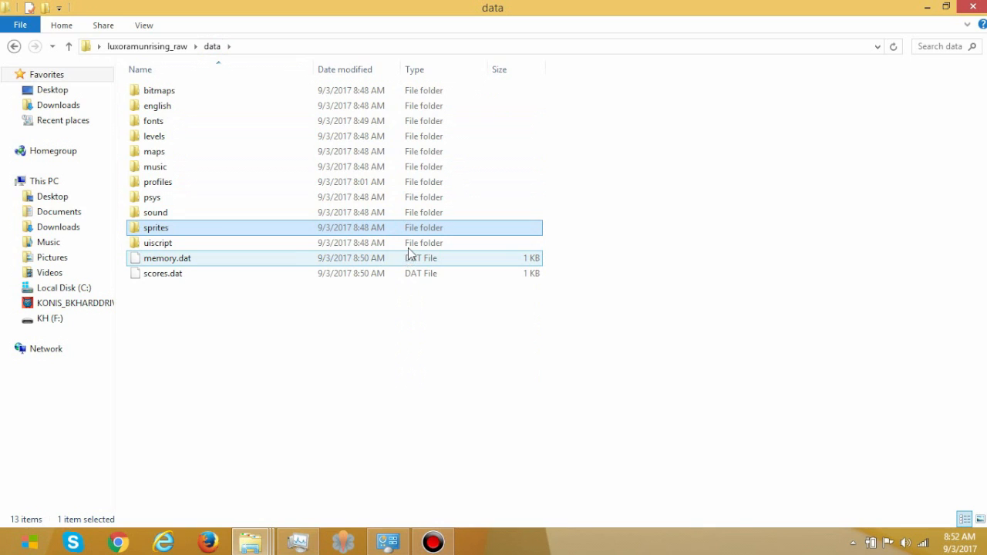
pyautogui.doubleClick(157, 242)
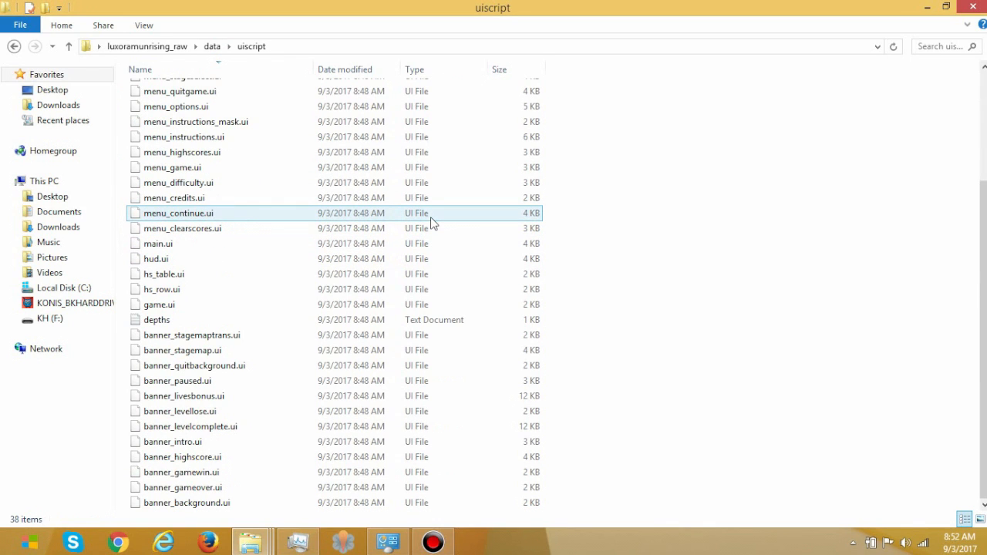
pyautogui.scroll(3)
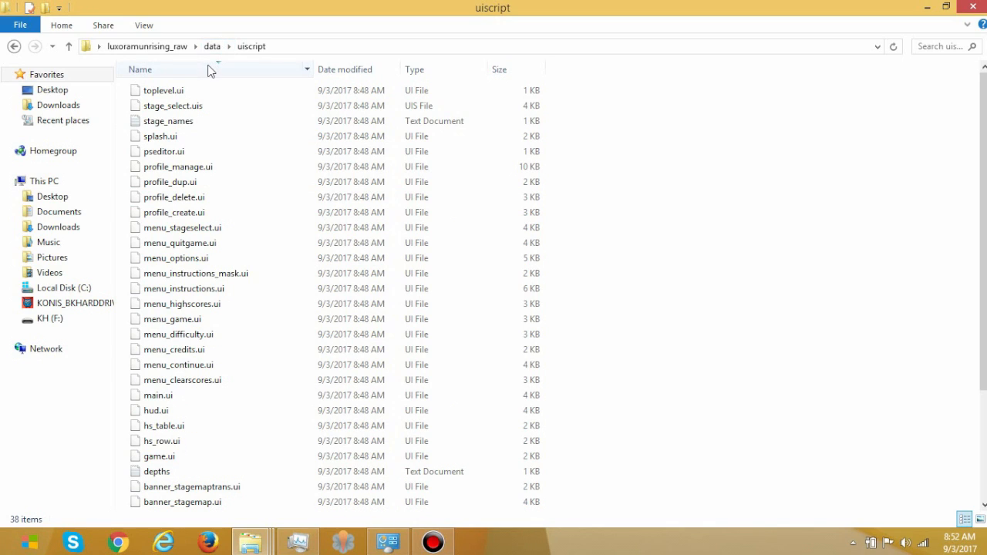
pyautogui.click(140, 69)
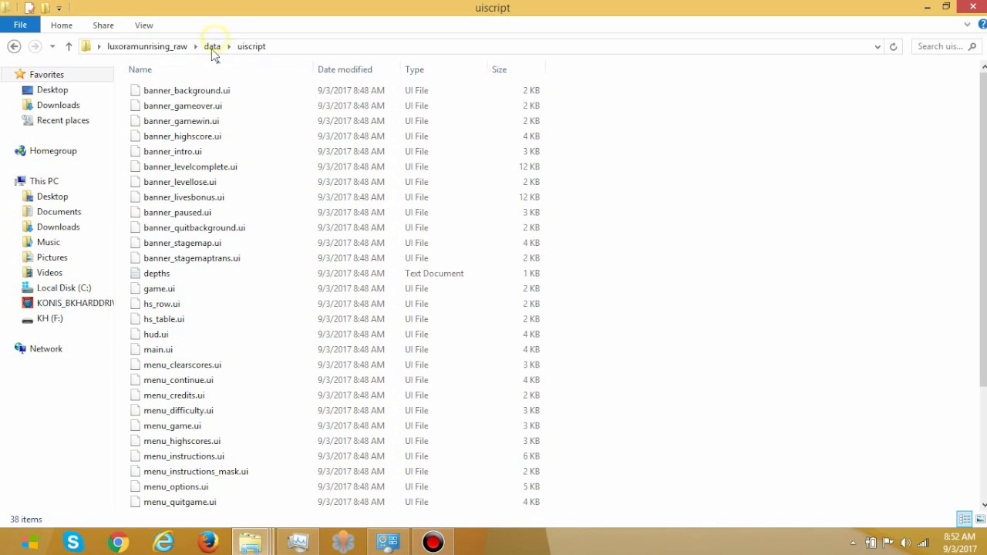
pyautogui.click(213, 46)
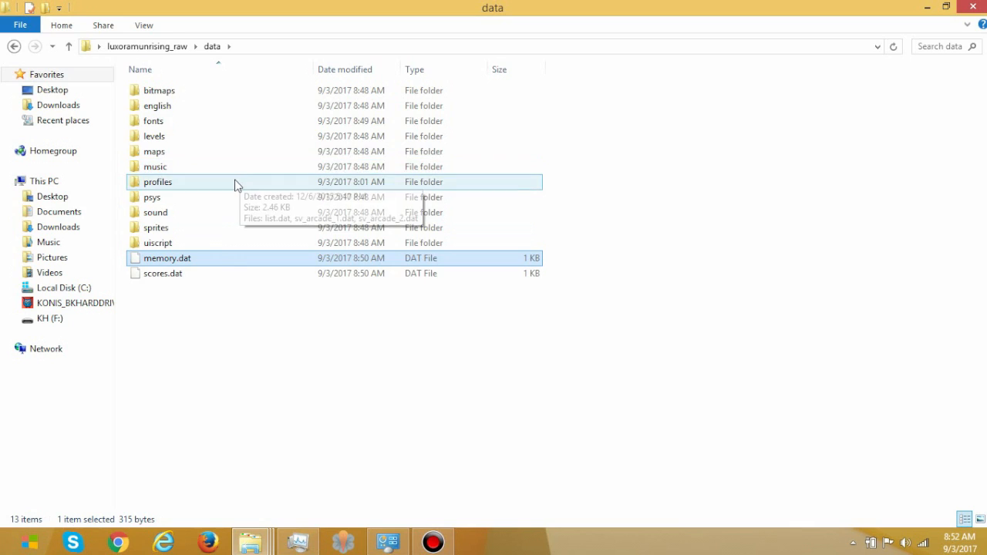
# - Check data's folders, view data.mjz and english.mjz in raw, then return to luxoramunrising_raw
pyautogui.doubleClick(158, 181)
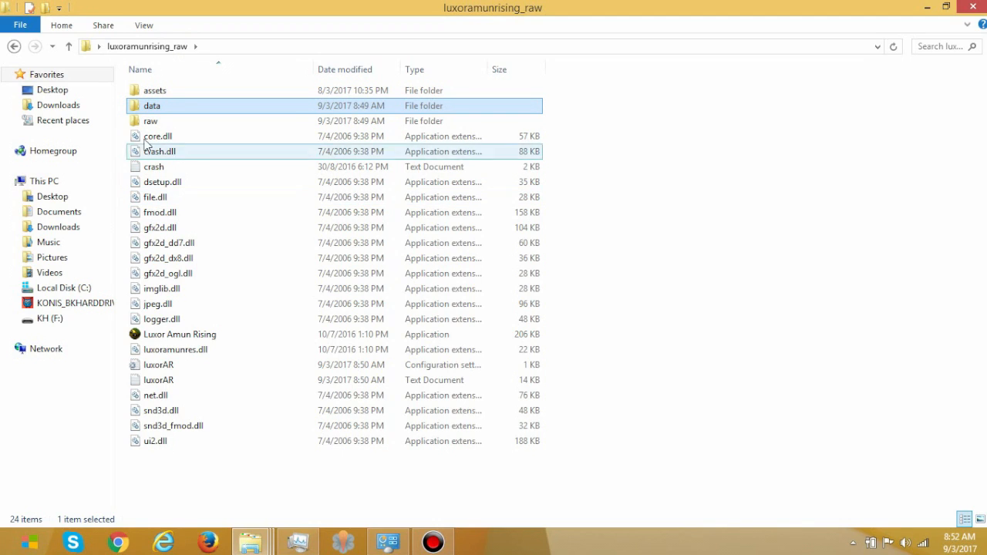
pyautogui.doubleClick(152, 106)
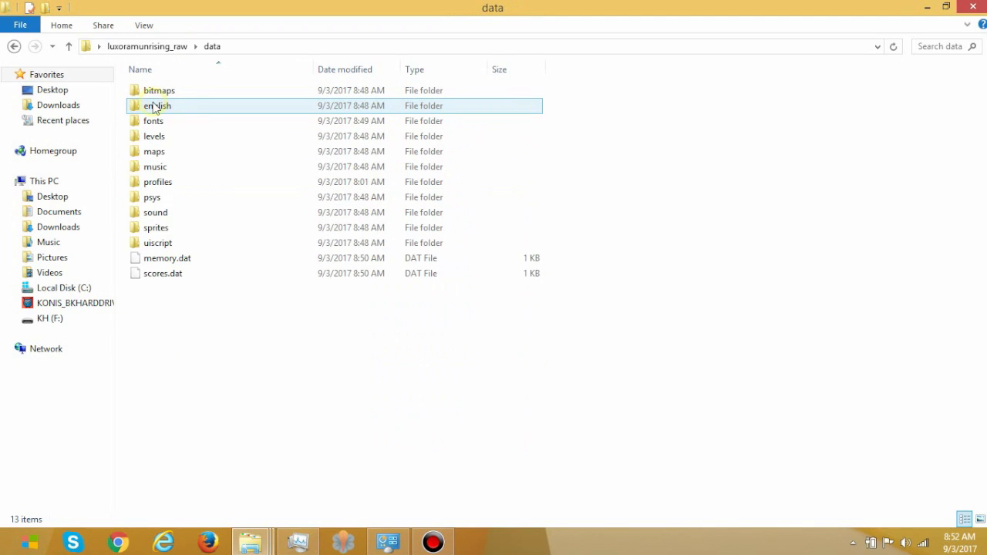
pyautogui.click(155, 135)
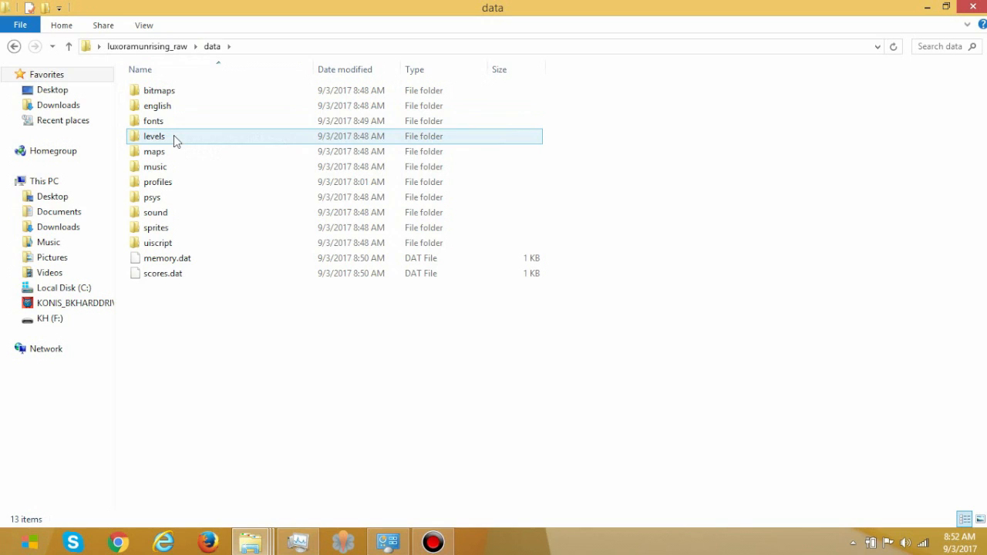
pyautogui.click(68, 46)
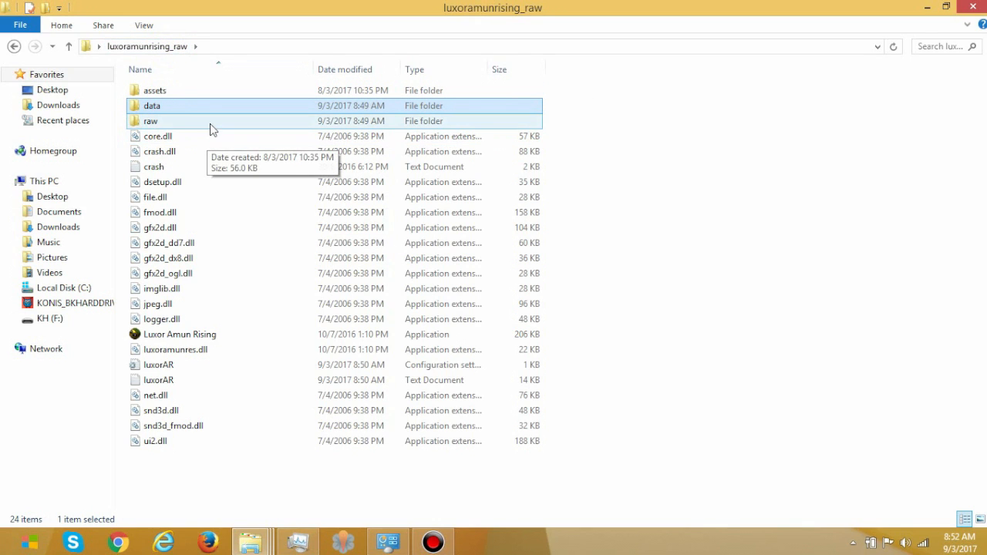
pyautogui.doubleClick(151, 121)
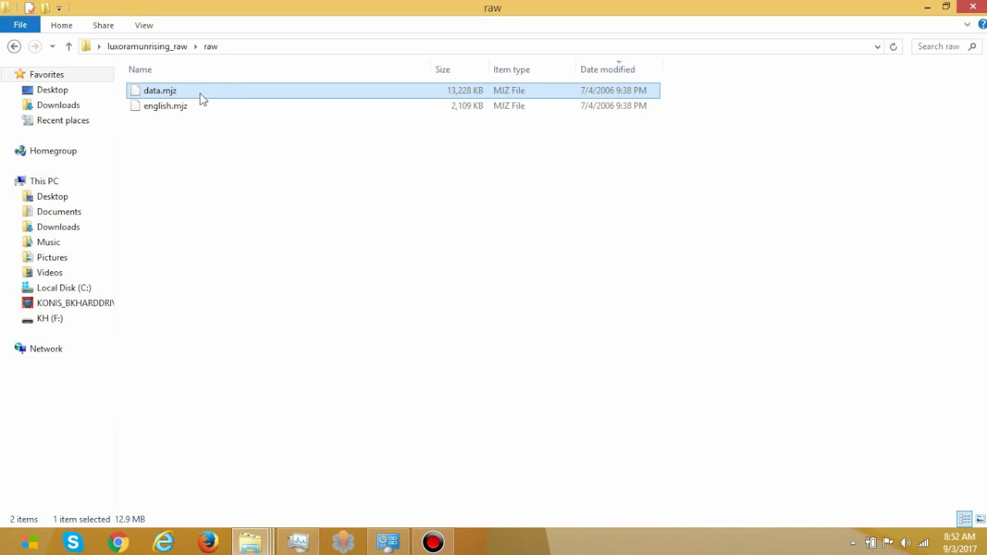
pyautogui.moveTo(158, 54)
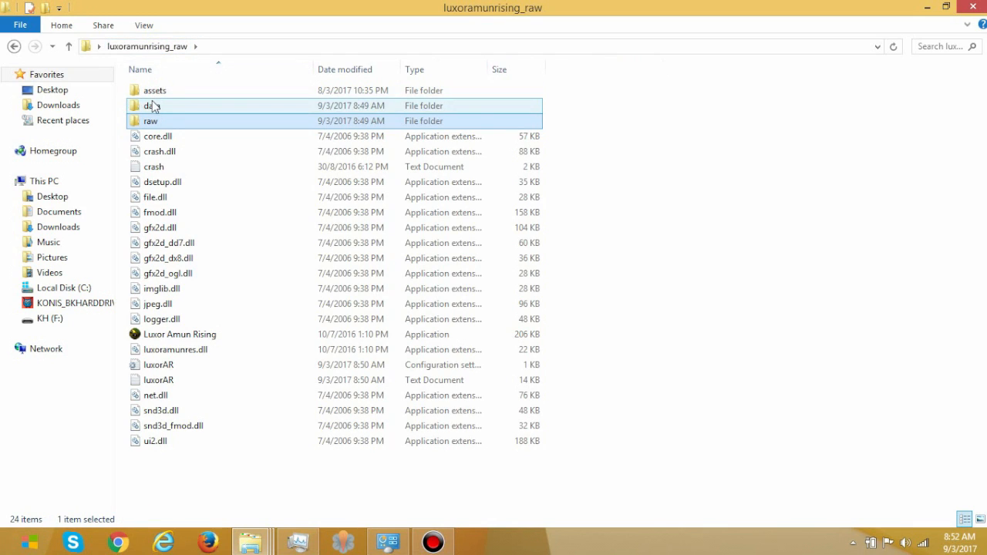
pyautogui.doubleClick(152, 105)
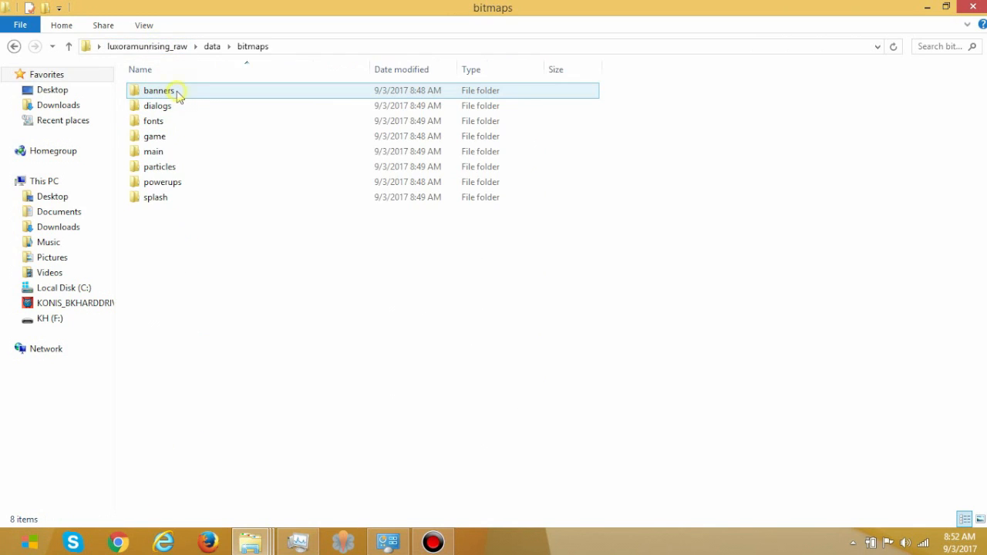
pyautogui.click(147, 46)
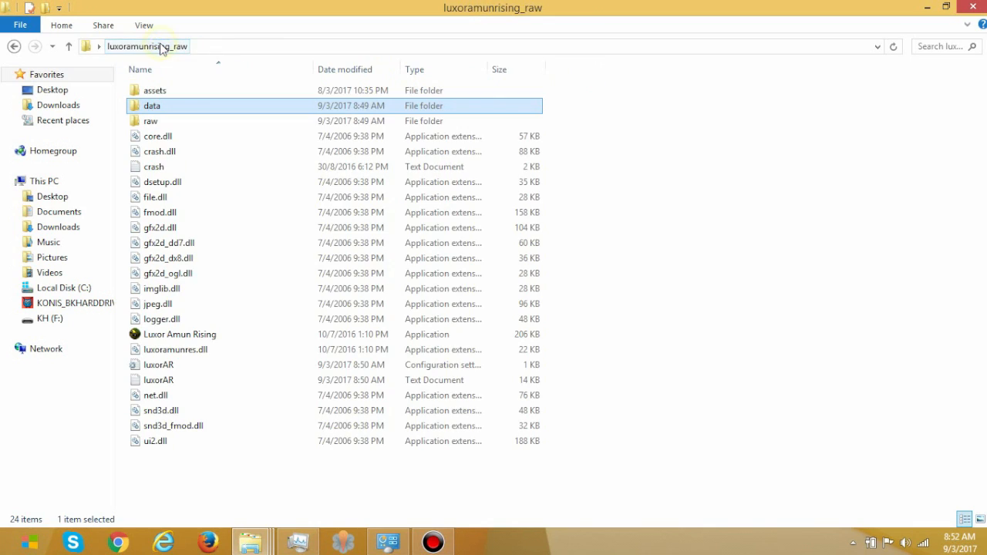